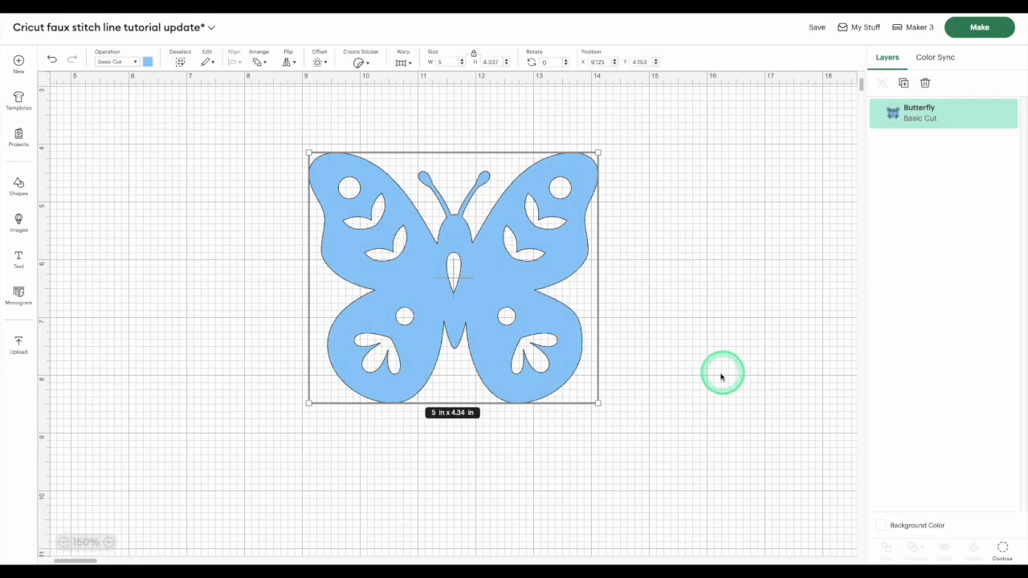
mouse_move(494, 307)
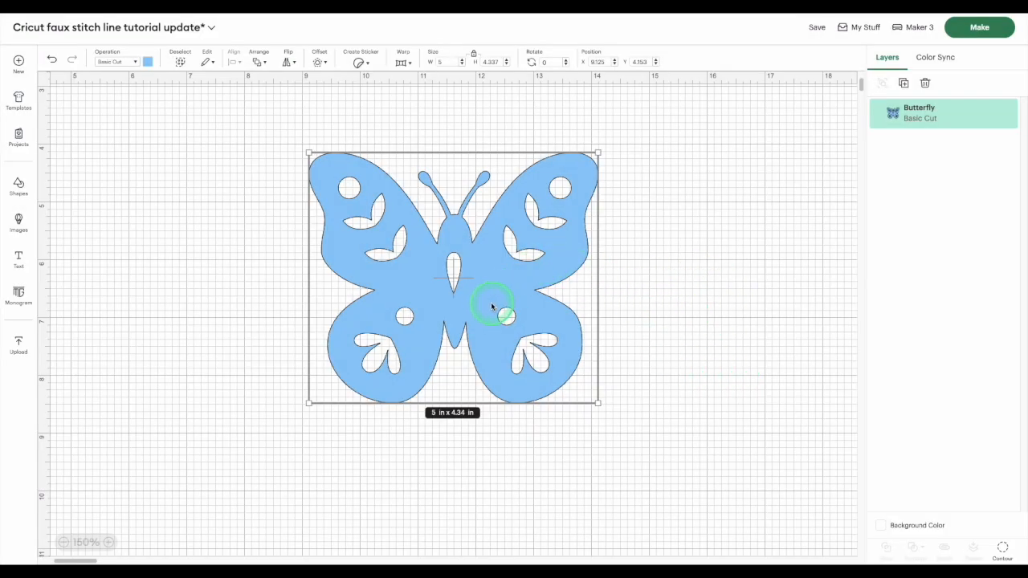
Step: Drag the selected butterfly image further right on the canvas
left_click_drag(492, 309, 508, 286)
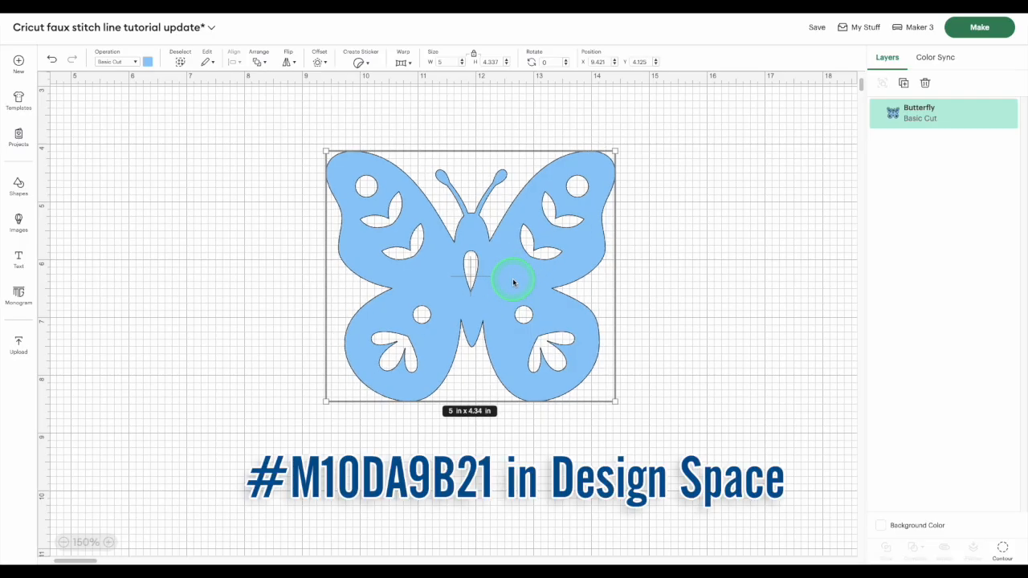
mouse_move(575, 158)
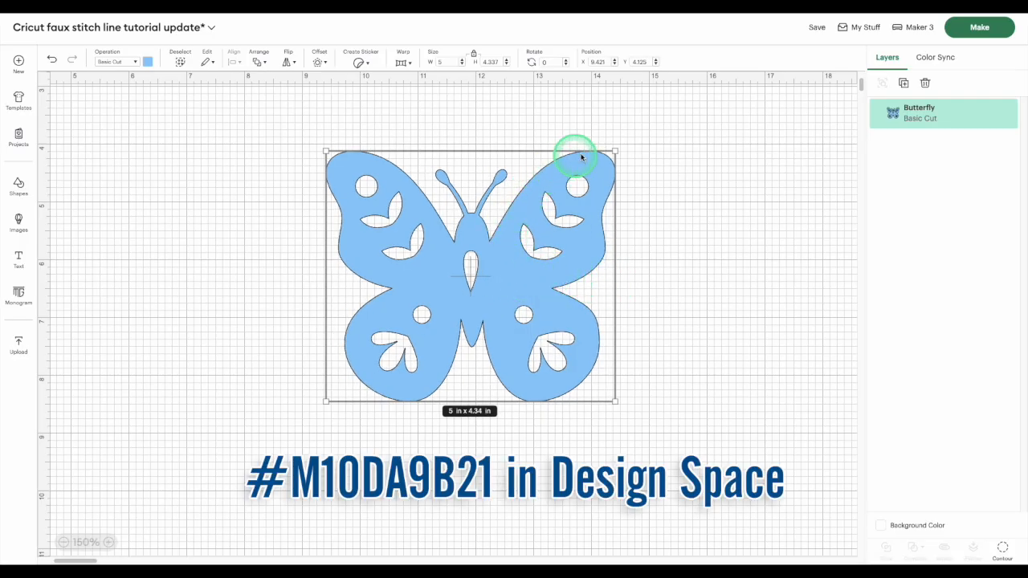
mouse_move(549, 237)
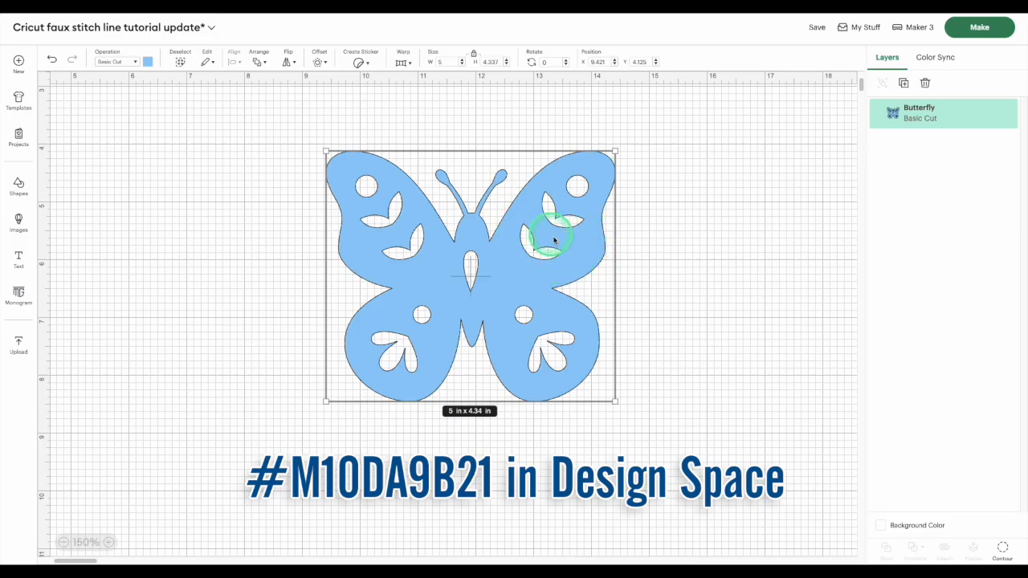
mouse_move(550, 332)
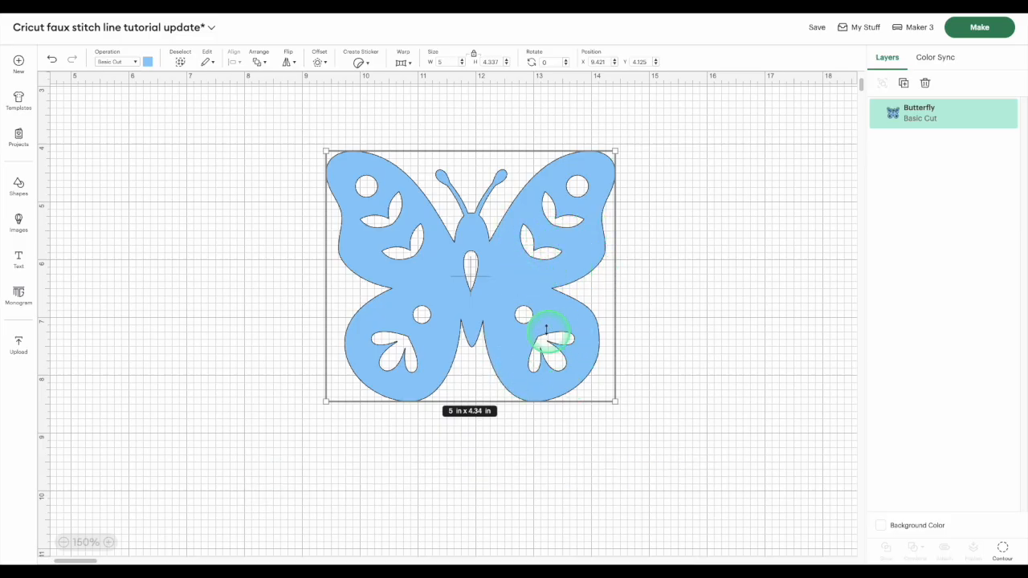
mouse_move(514, 301)
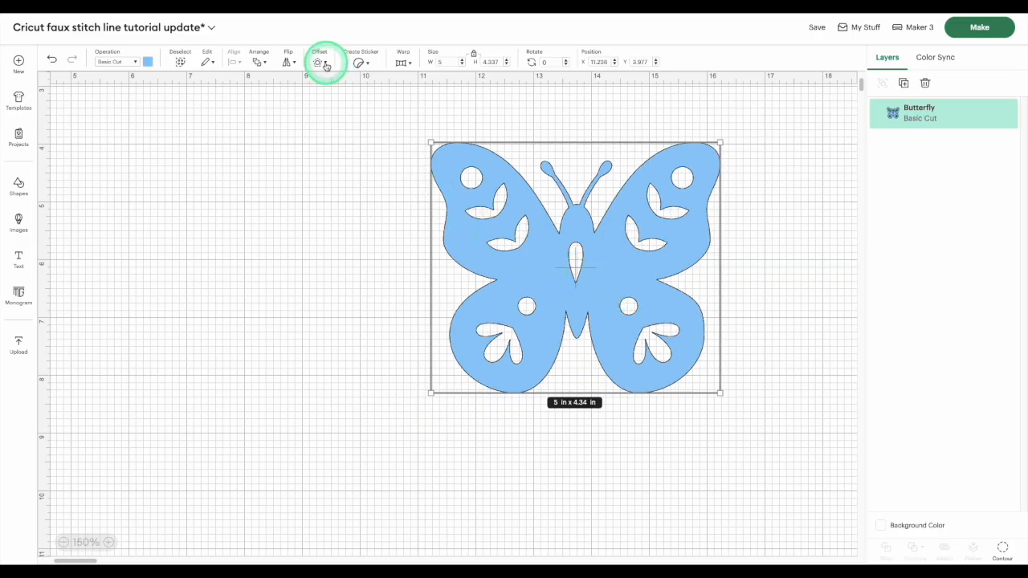
Step: Apply a -0.09 in inward offset to the butterfly as a new Offset layer
left_click(318, 61)
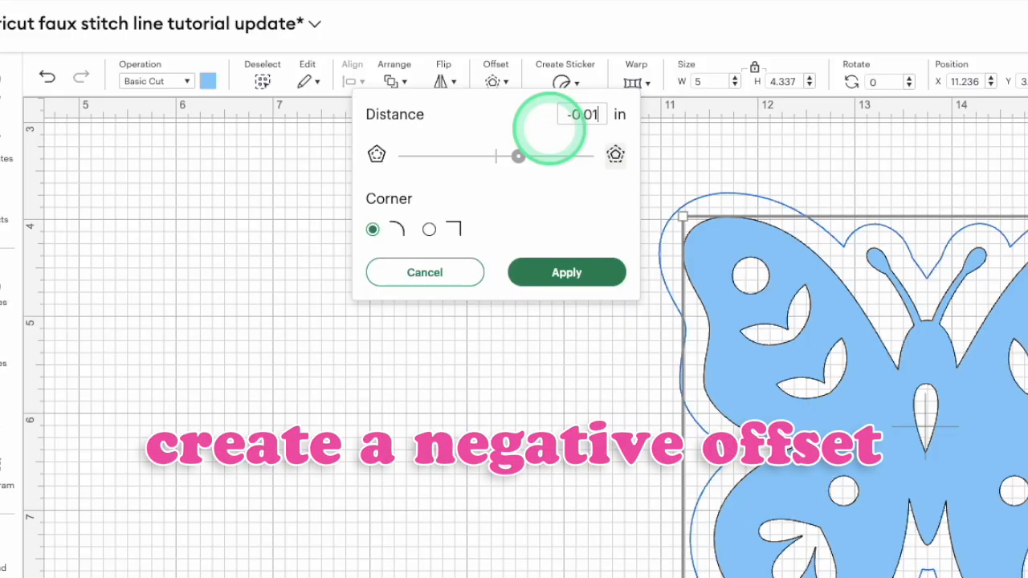
type("-0.09")
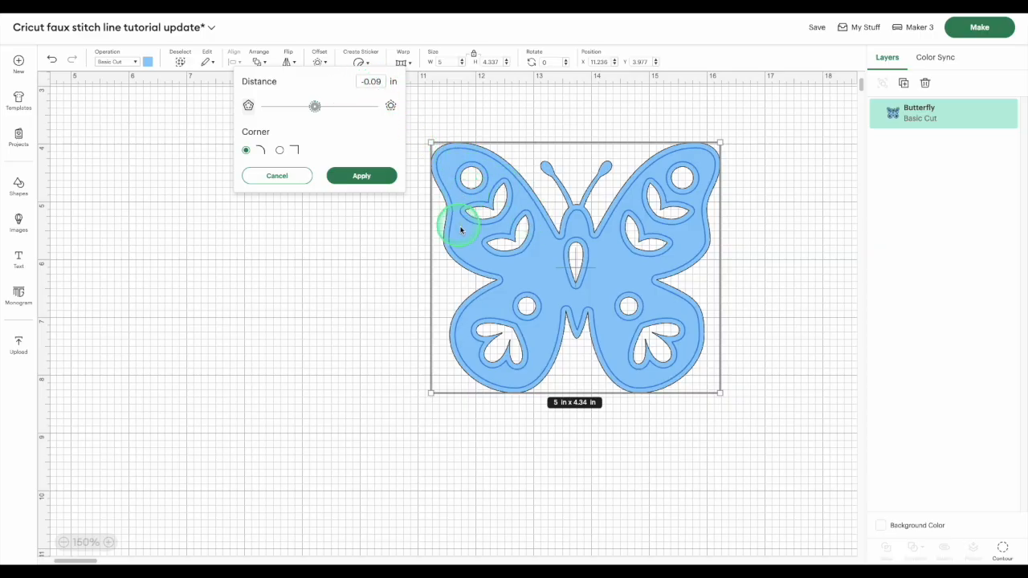
left_click(359, 175)
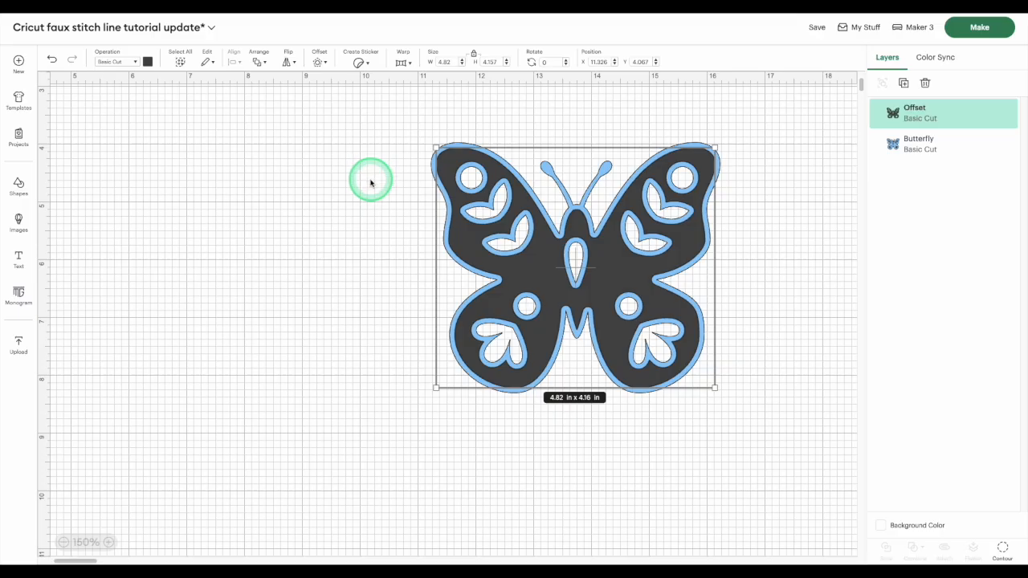
mouse_move(403, 173)
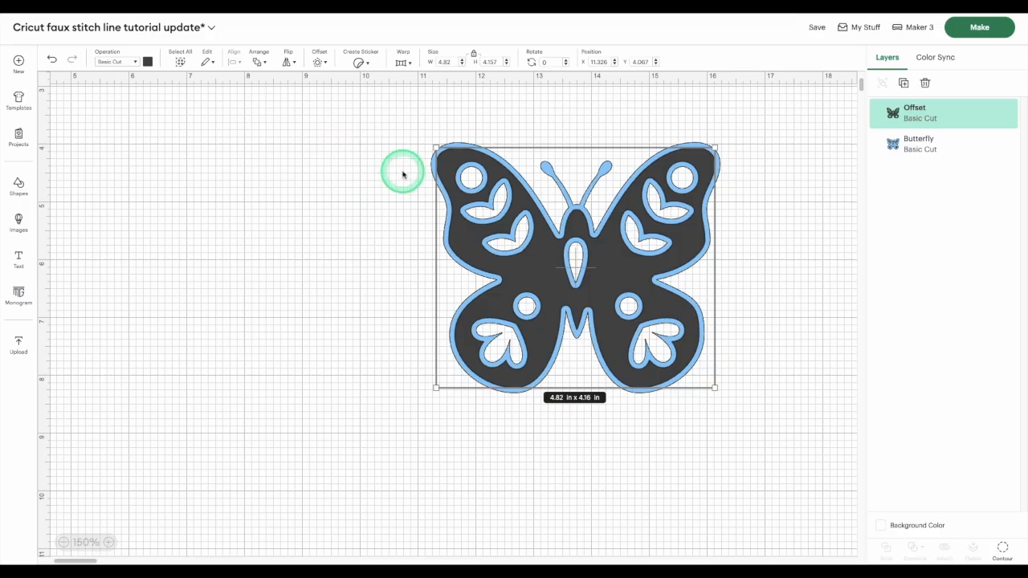
mouse_move(449, 209)
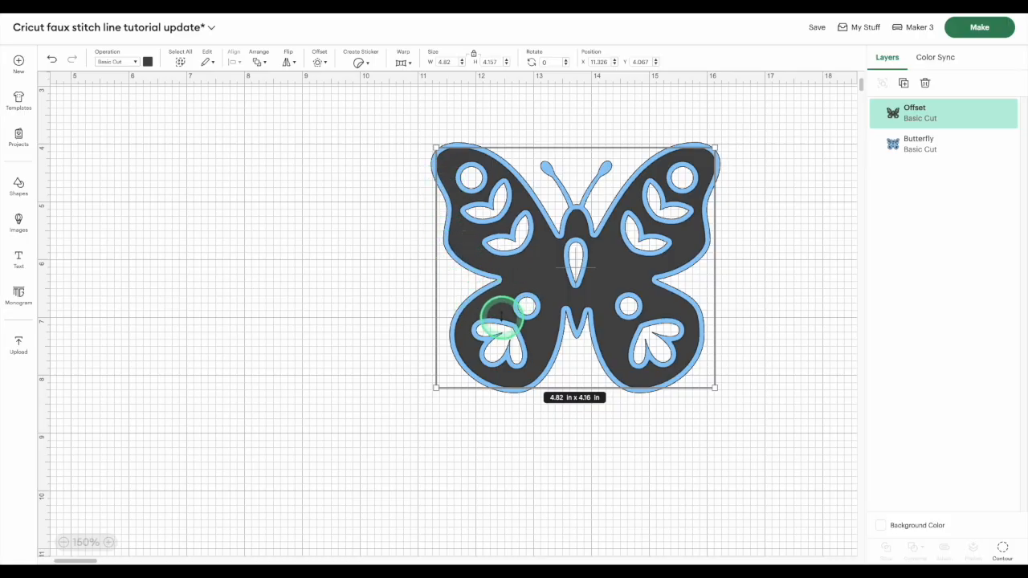
mouse_move(662, 209)
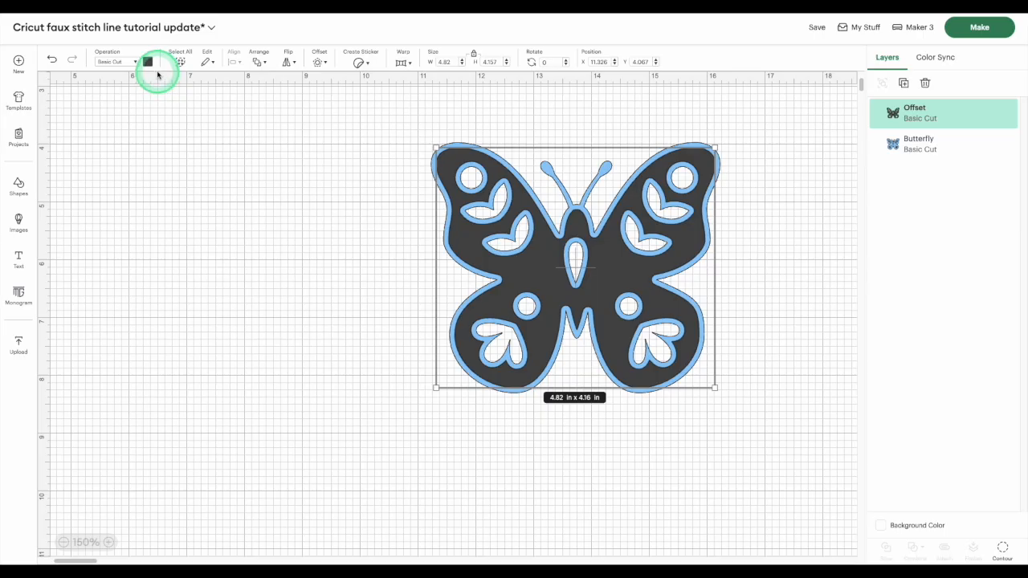
left_click(119, 61)
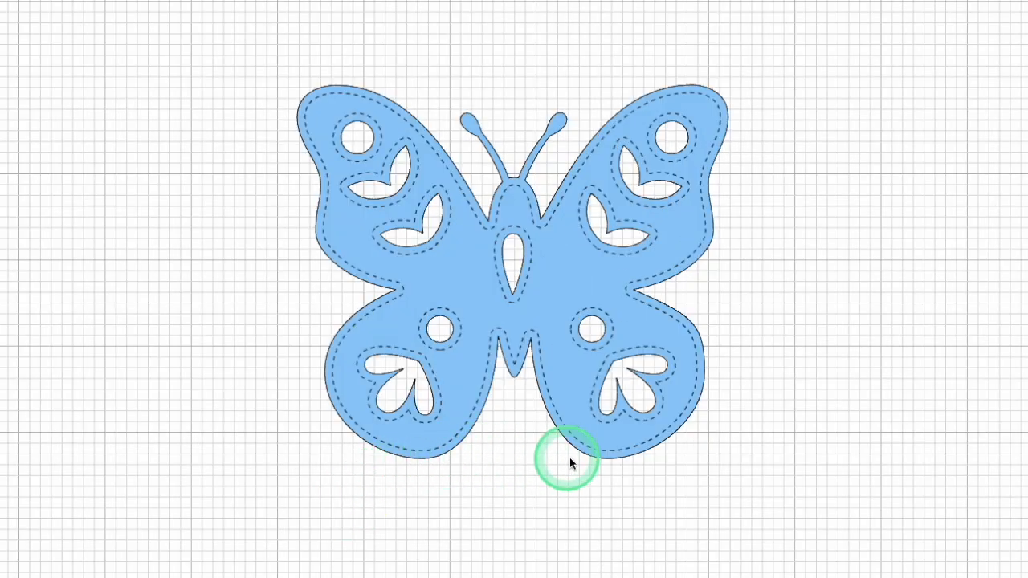
mouse_move(722, 351)
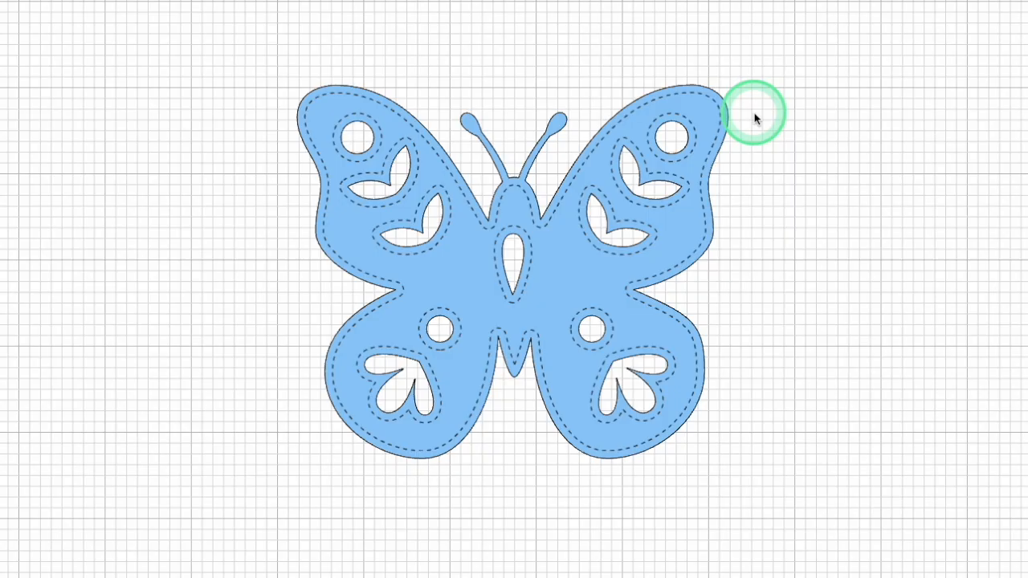
mouse_move(610, 265)
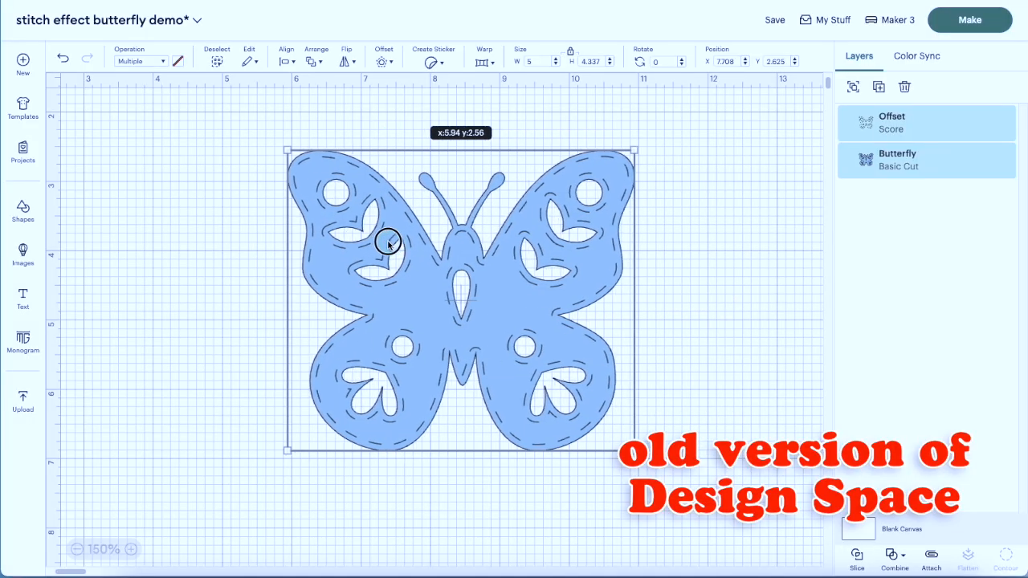
Step: Nudge the butterfly on the canvas and zoom in to inspect its dashed Score outline
left_click_drag(389, 245, 656, 255)
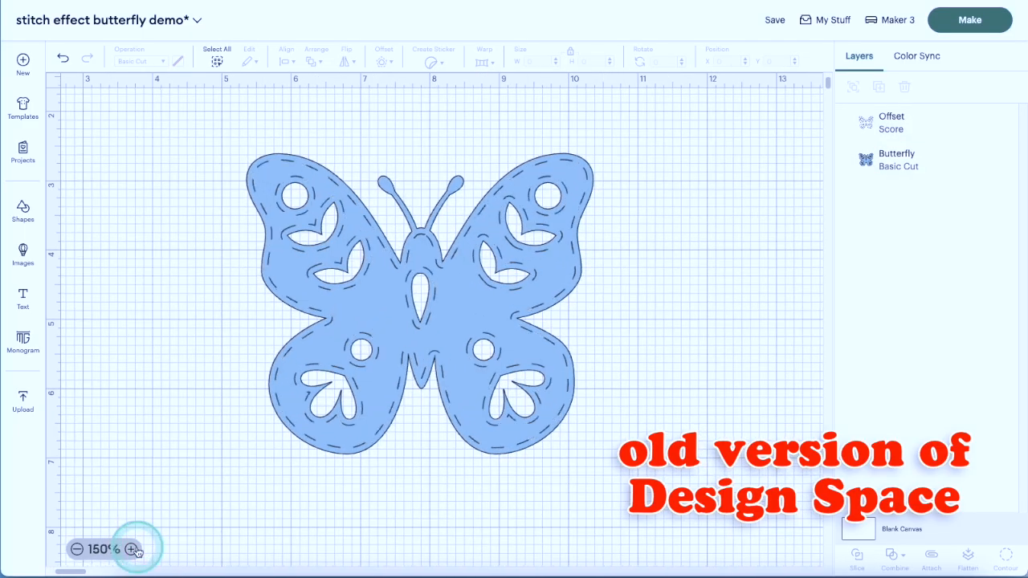
left_click(132, 549)
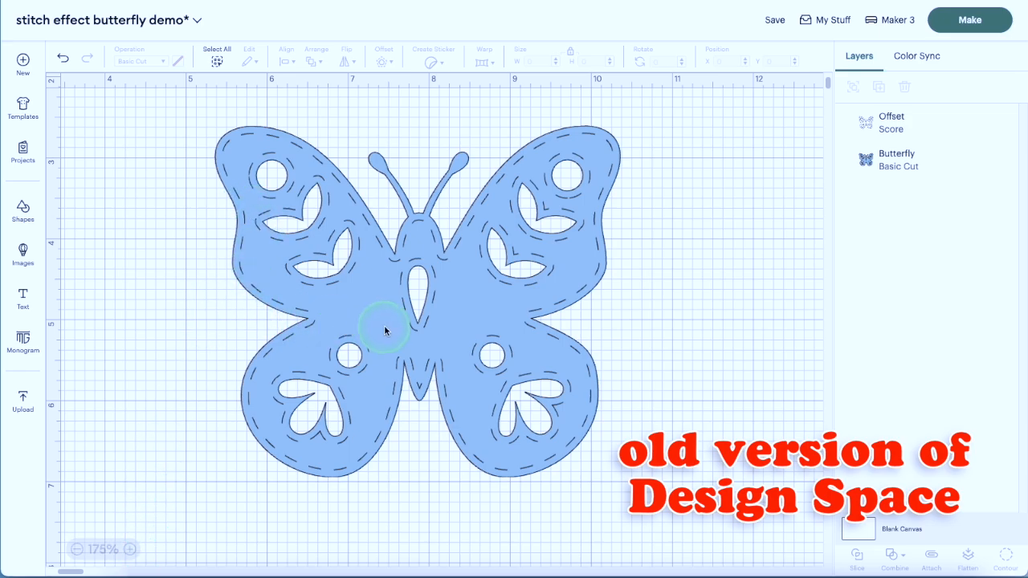
left_click(131, 549)
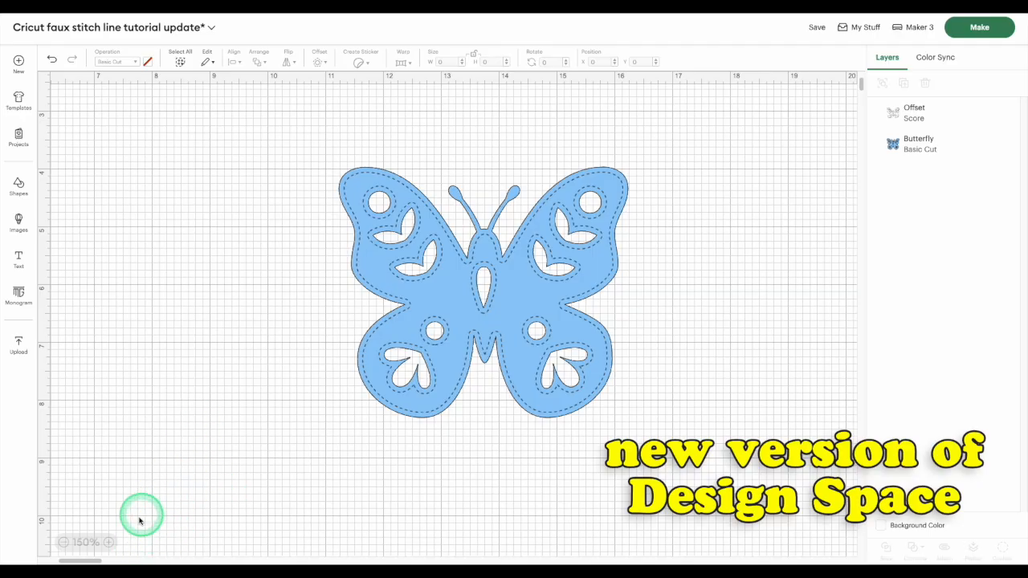
left_click(109, 543)
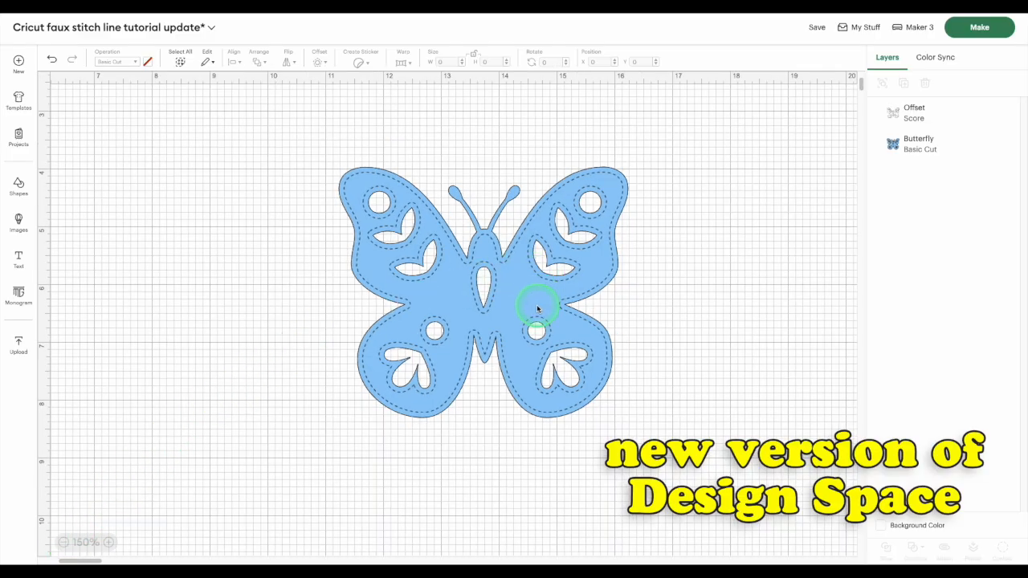
mouse_move(610, 315)
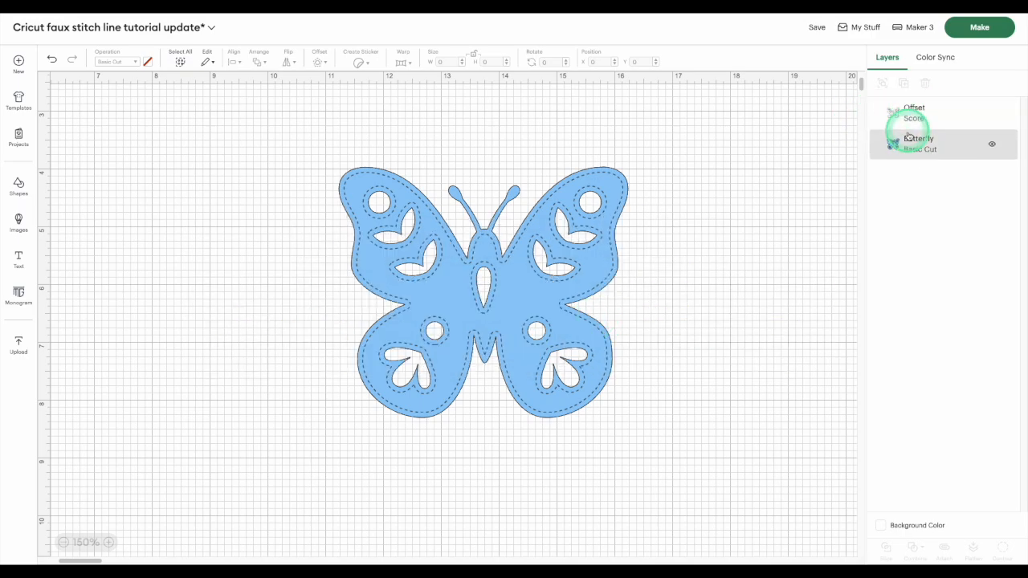
Step: Select the Butterfly layer and send the design to the Make mat preview
left_click(912, 112)
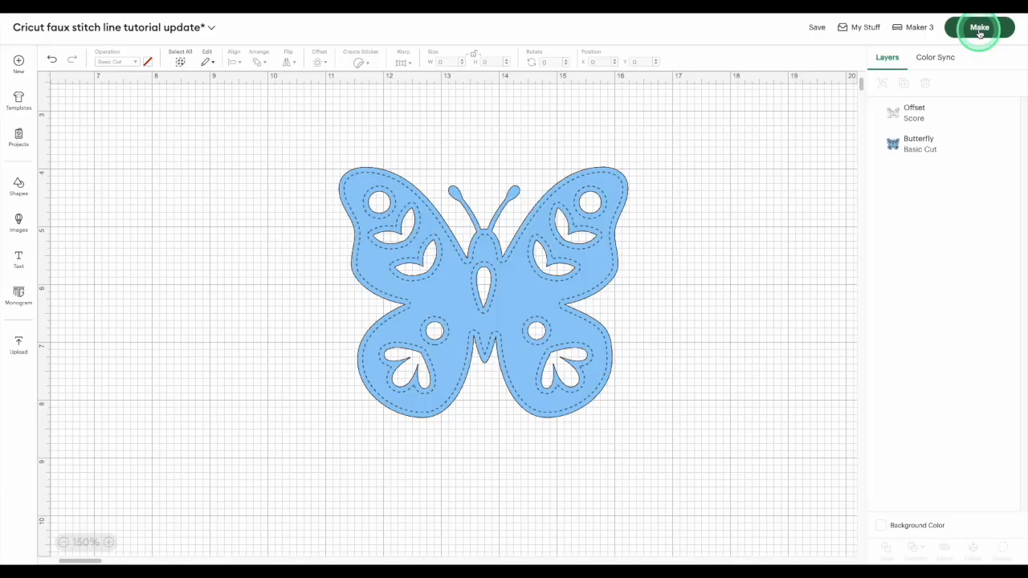
left_click(980, 26)
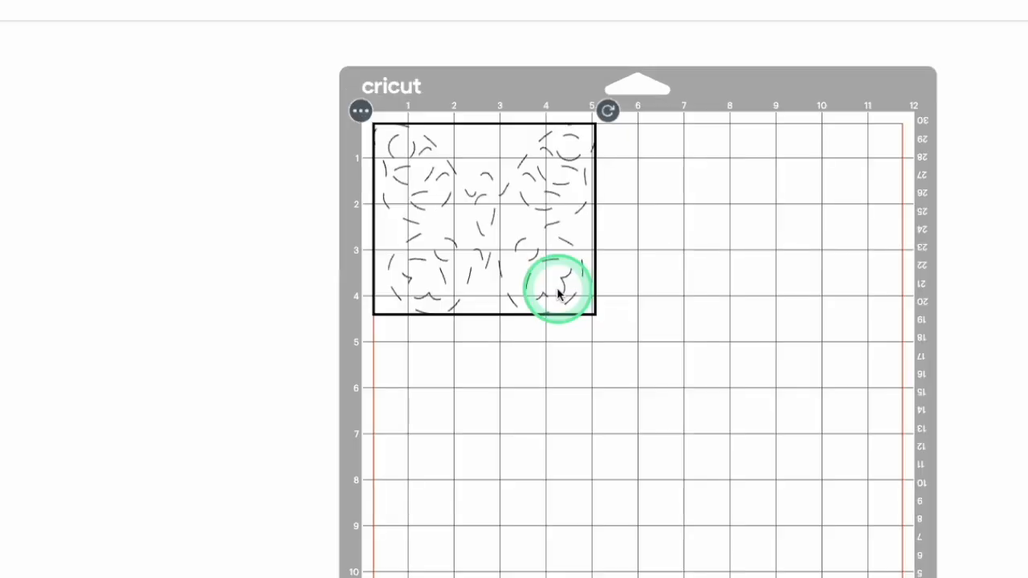
mouse_move(528, 304)
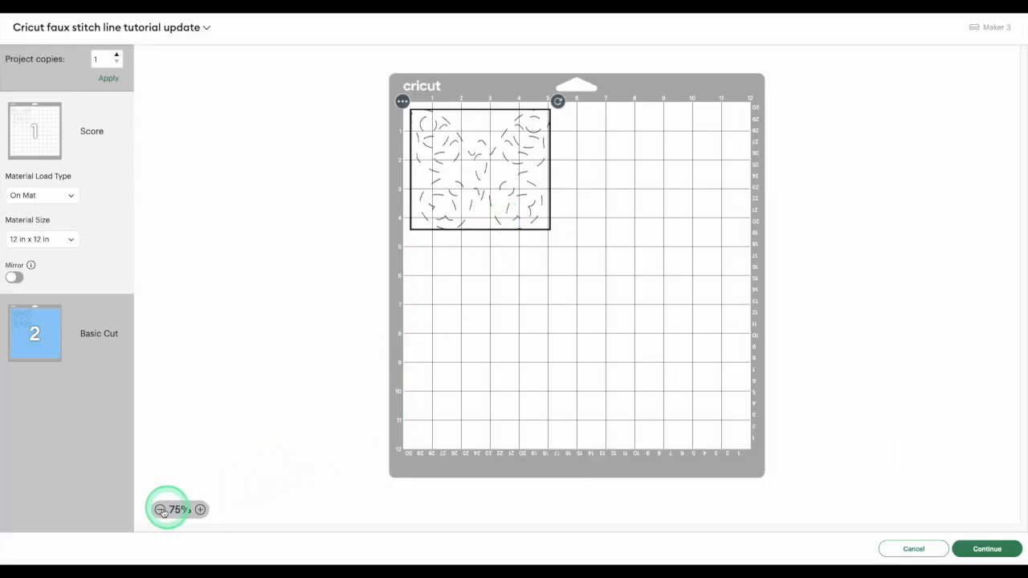
Step: Zoom the Score mat preview to about 275% so the dashed butterfly fills the view
left_click(161, 509)
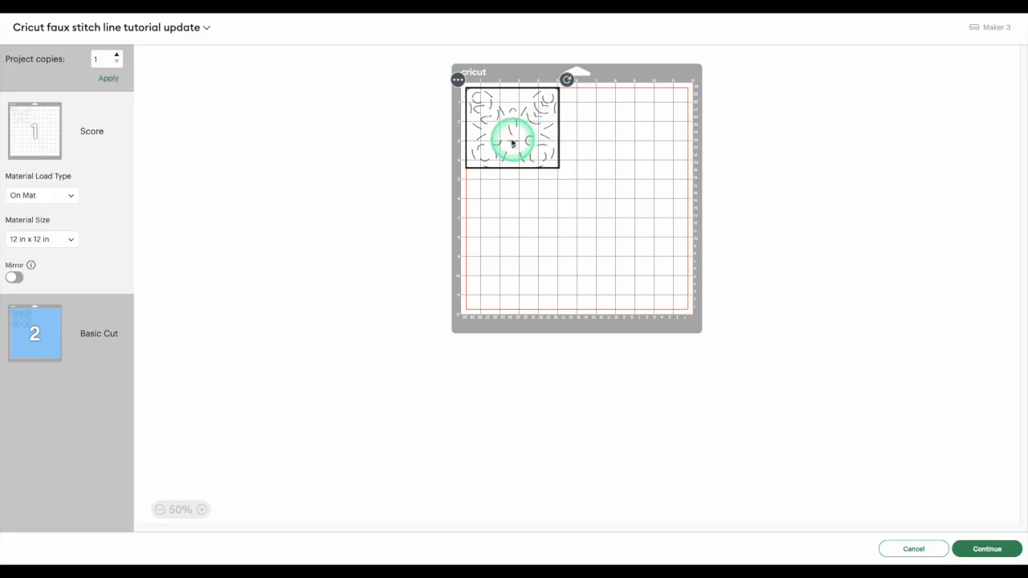
left_click(202, 511)
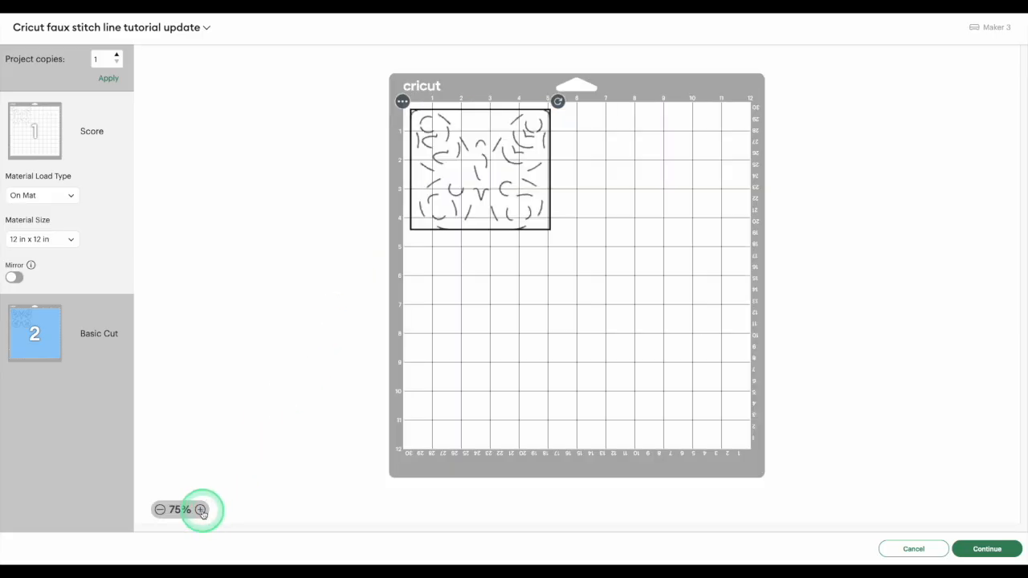
left_click(200, 511)
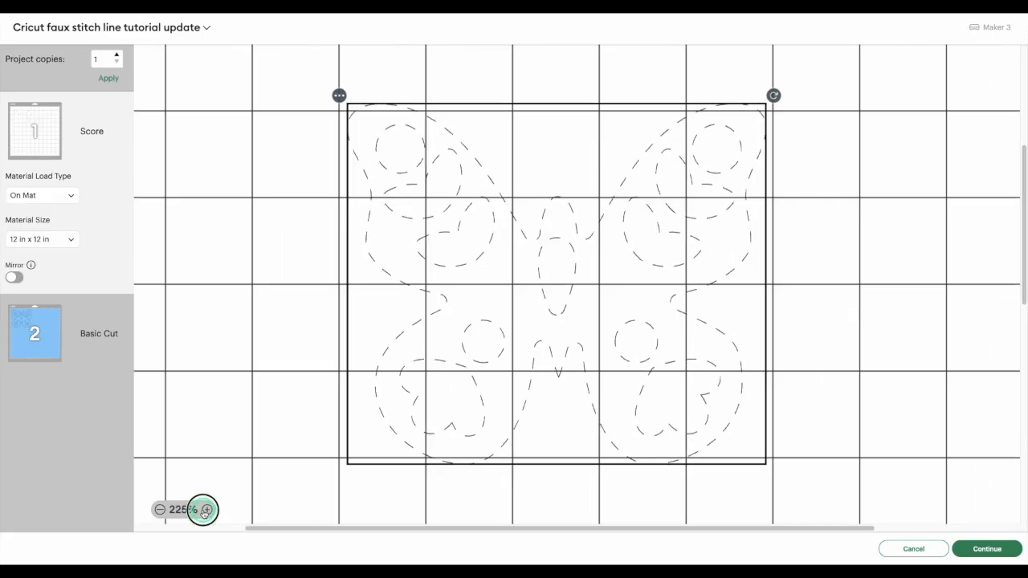
left_click(206, 509)
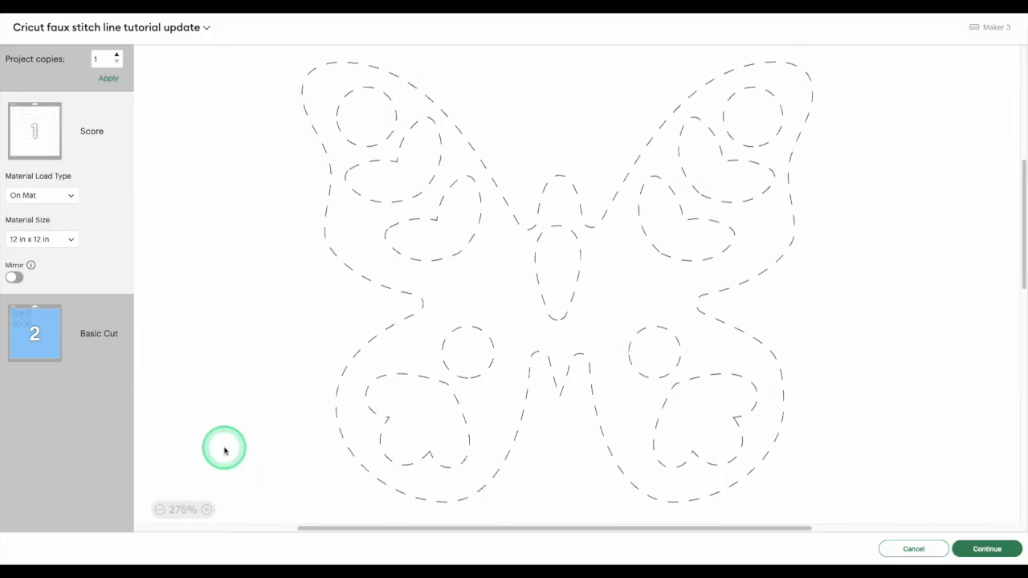
left_click(161, 509)
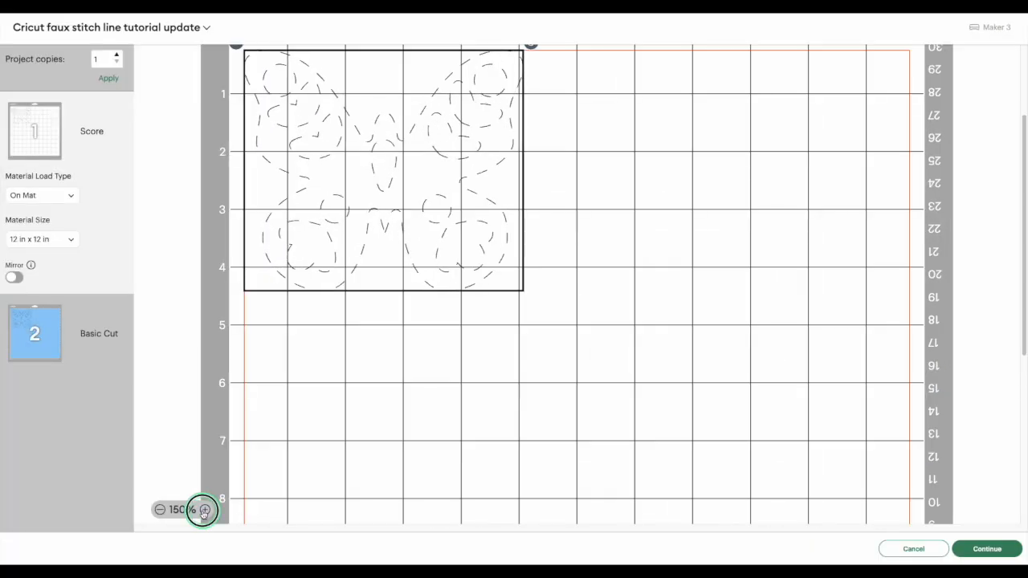
left_click(205, 511)
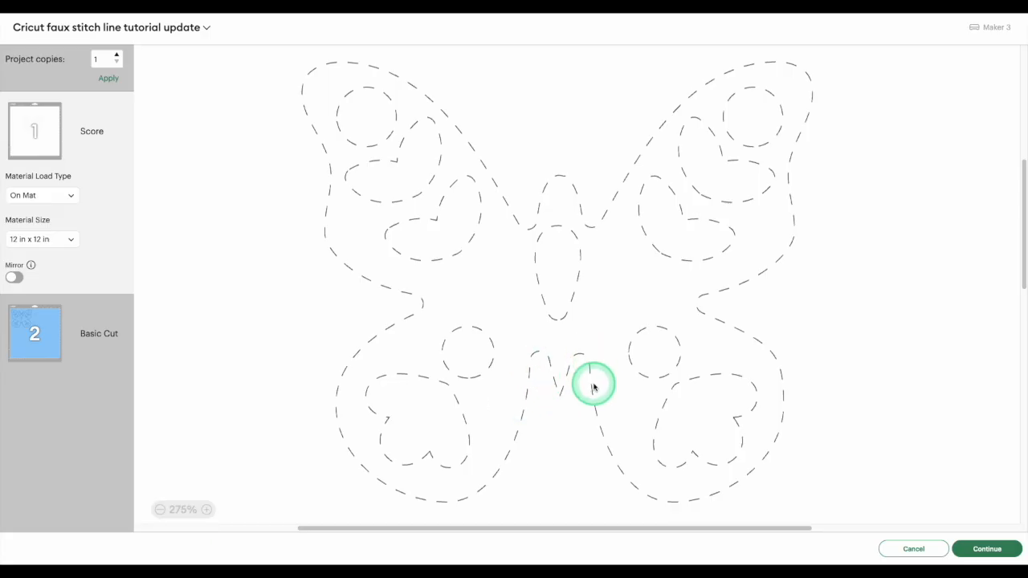
mouse_move(565, 387)
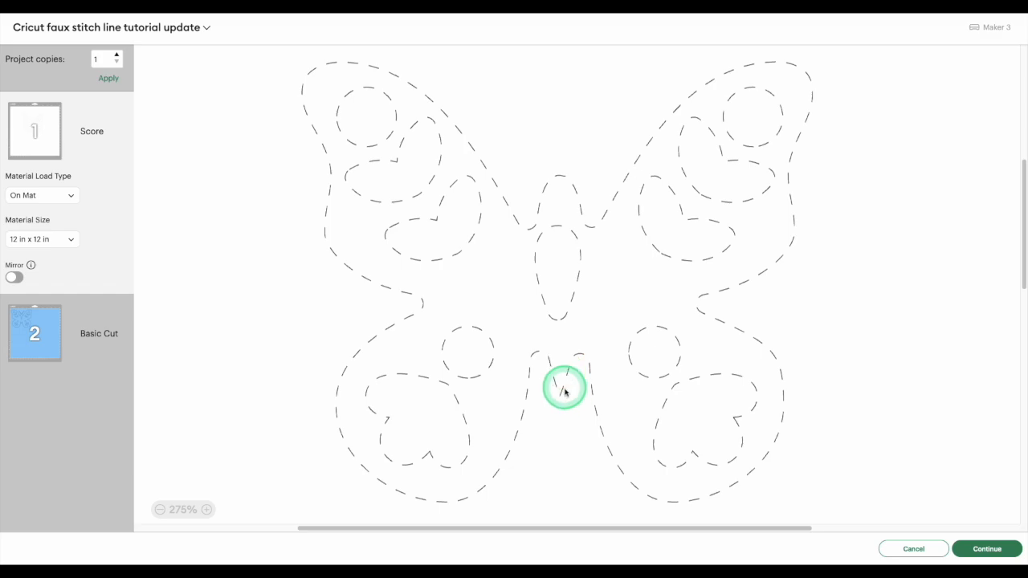
mouse_move(386, 338)
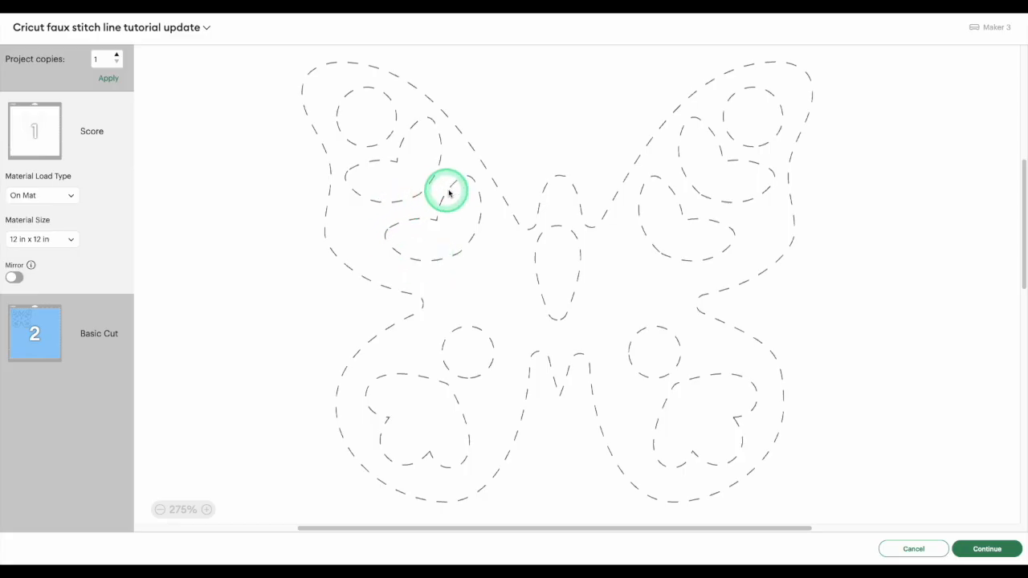
mouse_move(498, 346)
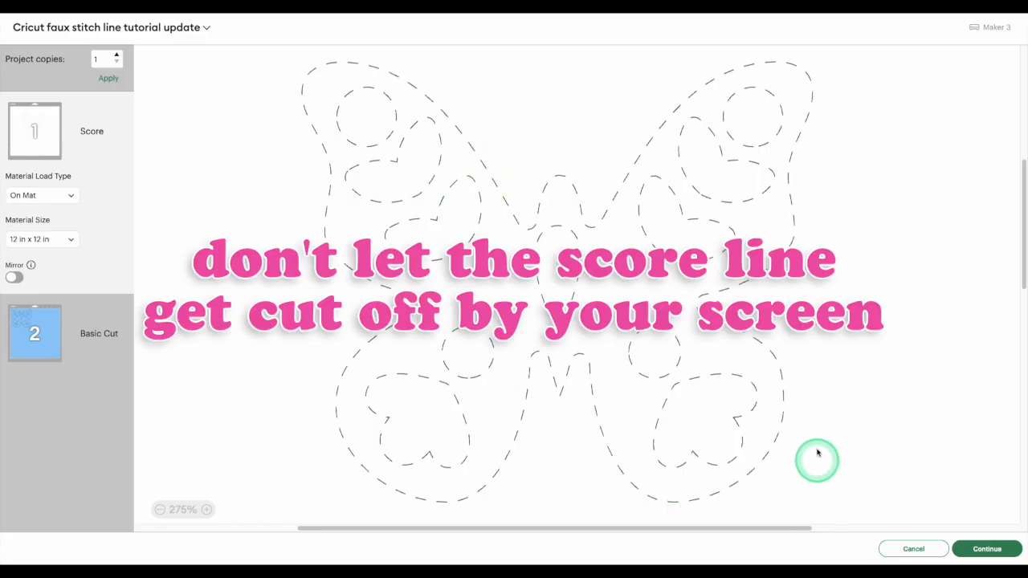
mouse_move(276, 56)
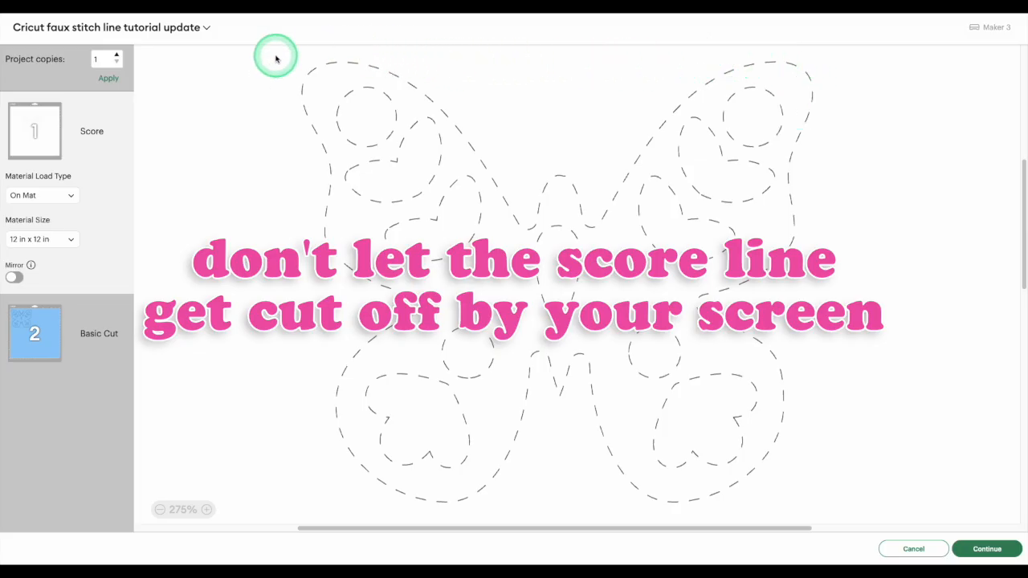
mouse_move(302, 514)
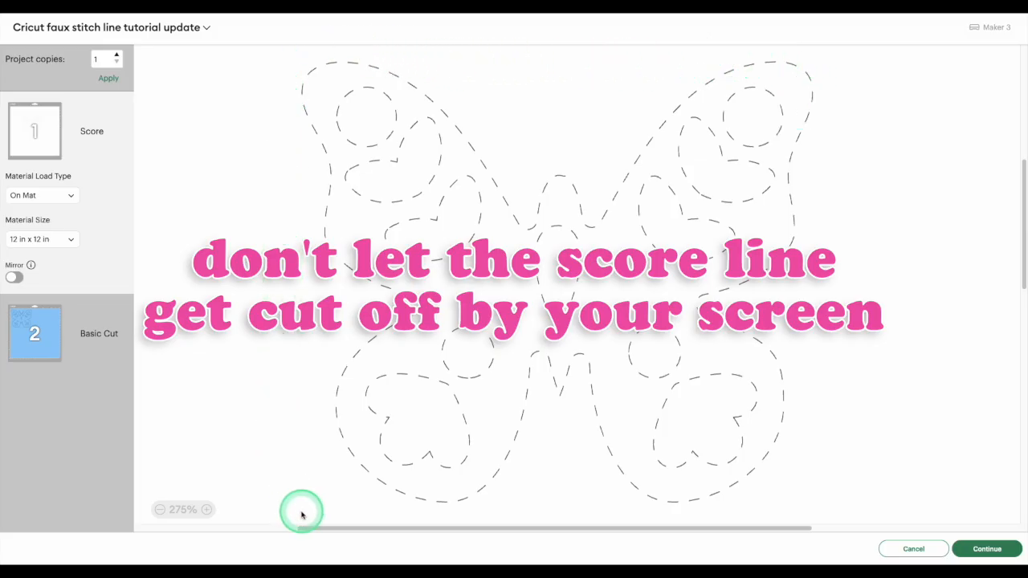
mouse_move(511, 526)
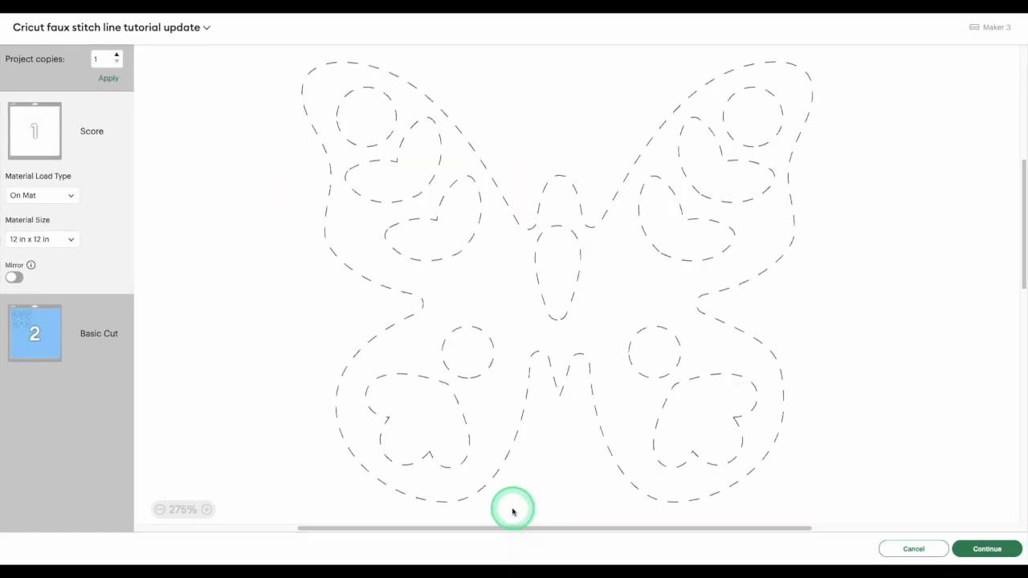
mouse_move(277, 379)
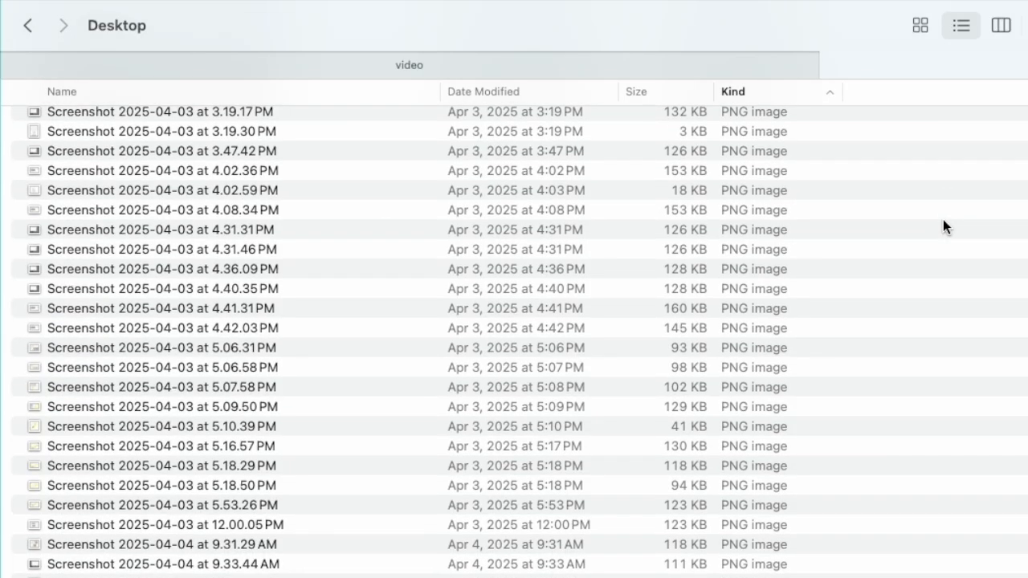
Step: Scroll Finder's Desktop list for the screenshot, then cancel the Make screen back to the canvas
scroll("down", 3)
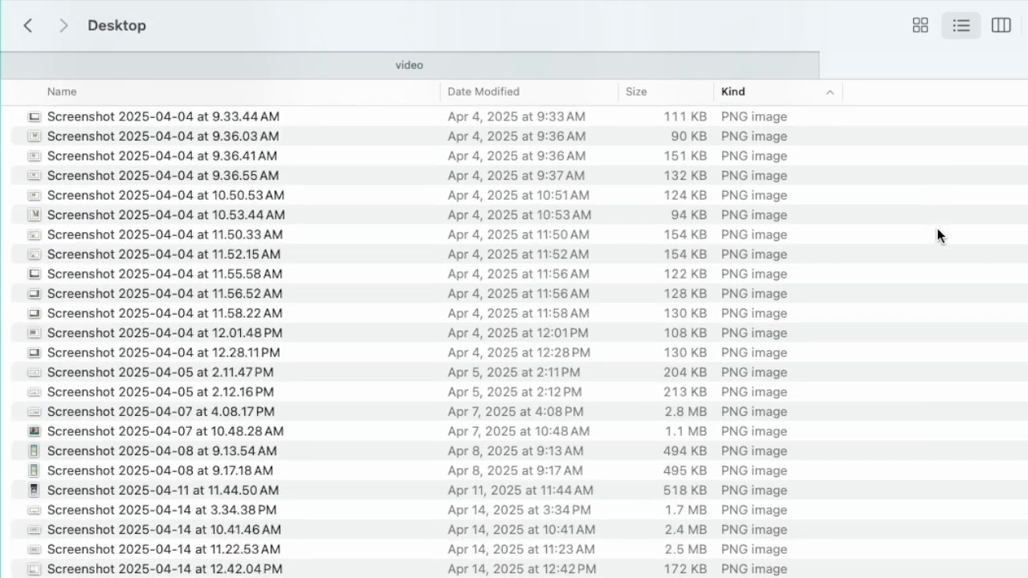
scroll("down", 3)
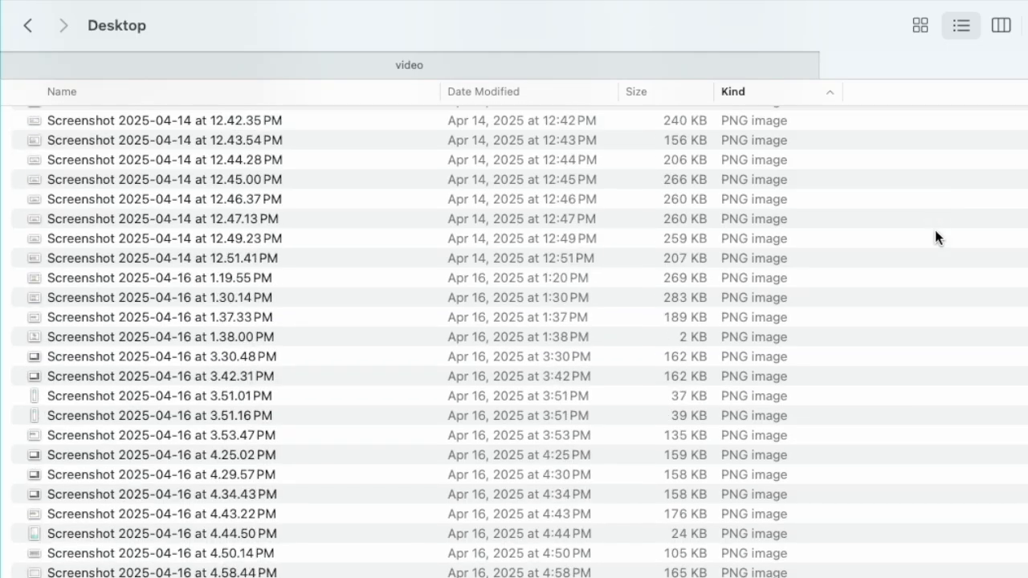
scroll("down", 3)
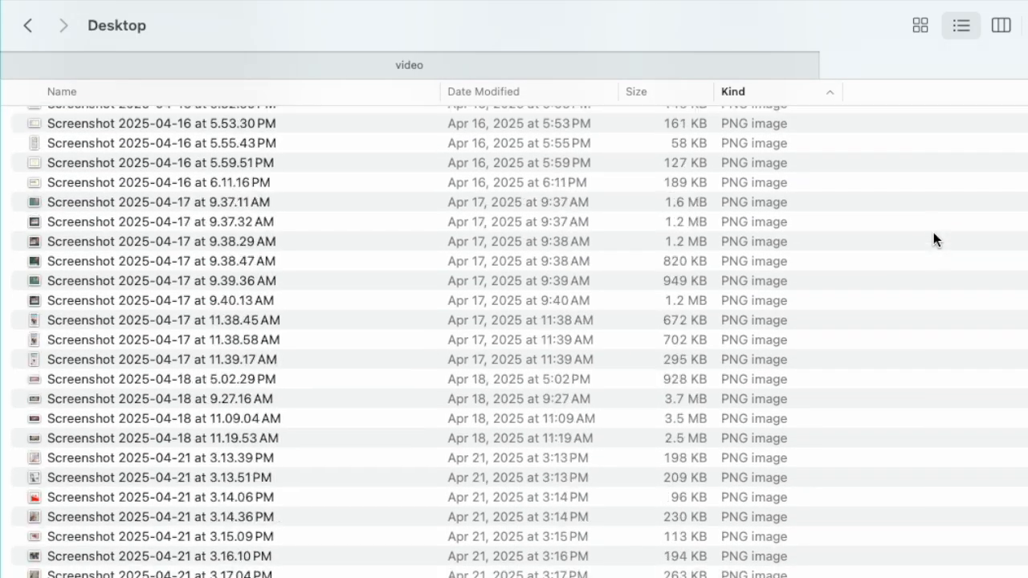
scroll("down", 3)
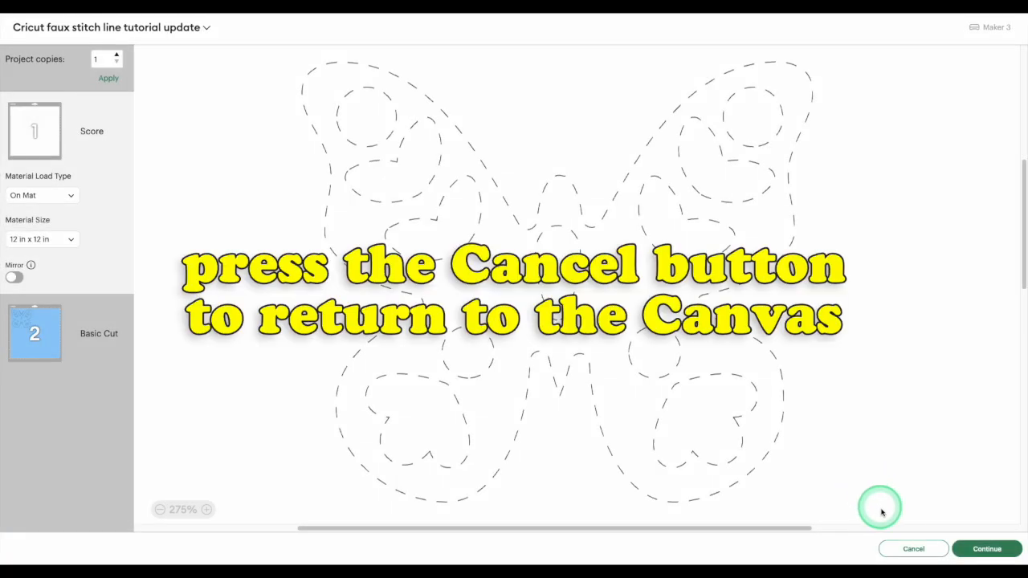
left_click(912, 549)
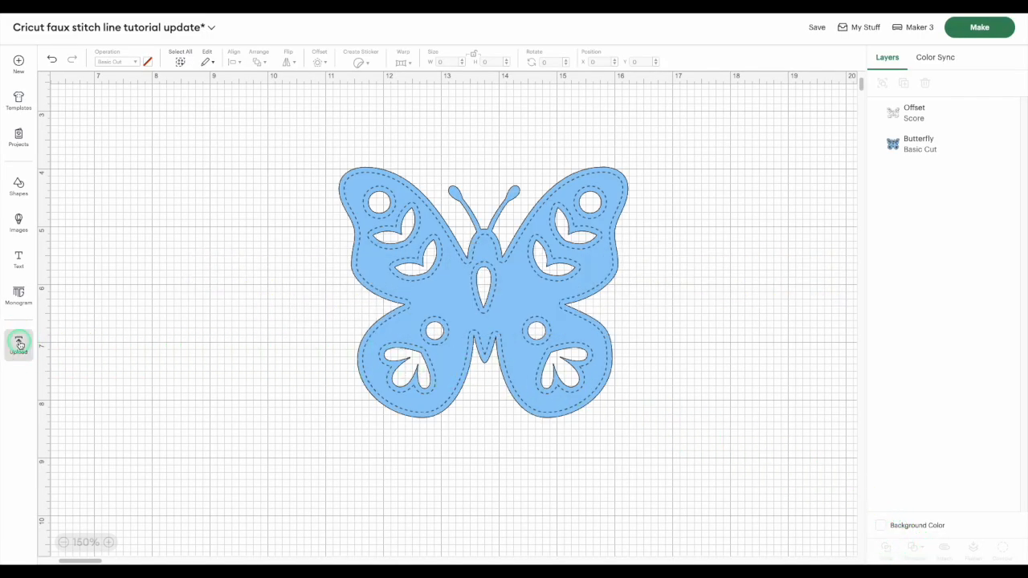
Step: Upload the dashed butterfly screenshot from the computer and continue to Background Remover
left_click(18, 344)
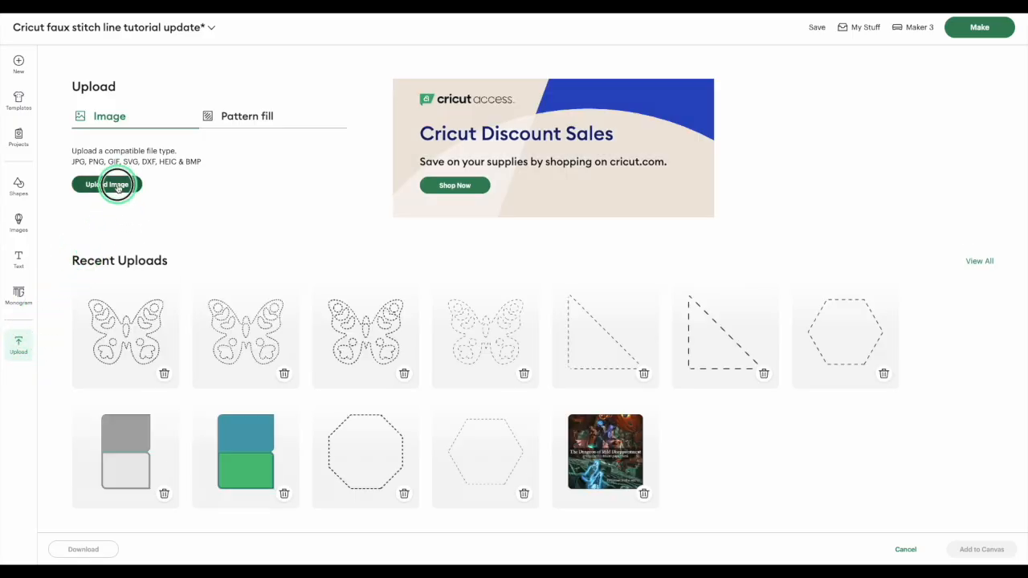
left_click(106, 183)
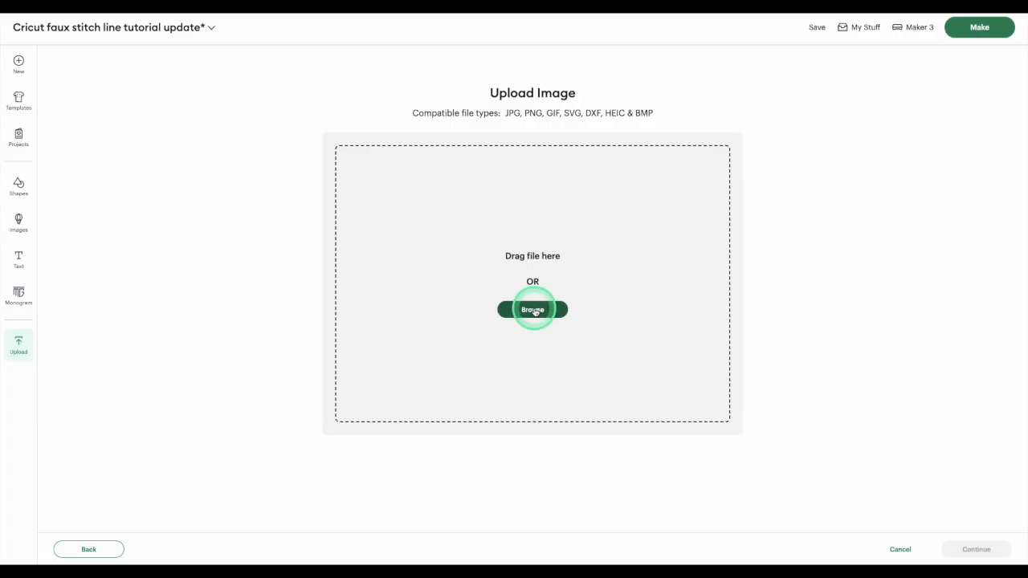
left_click(533, 309)
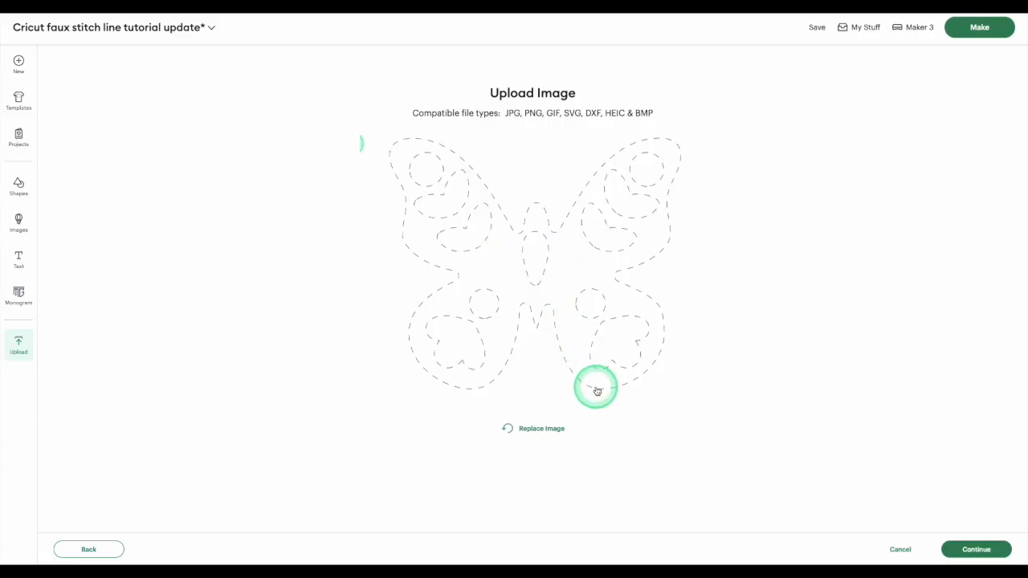
left_click(976, 550)
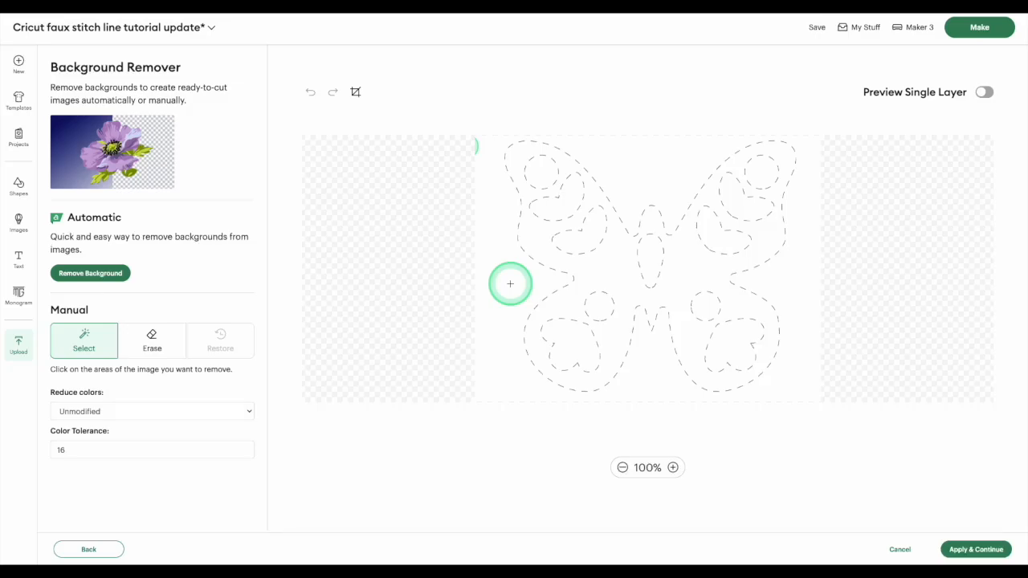
mouse_move(620, 267)
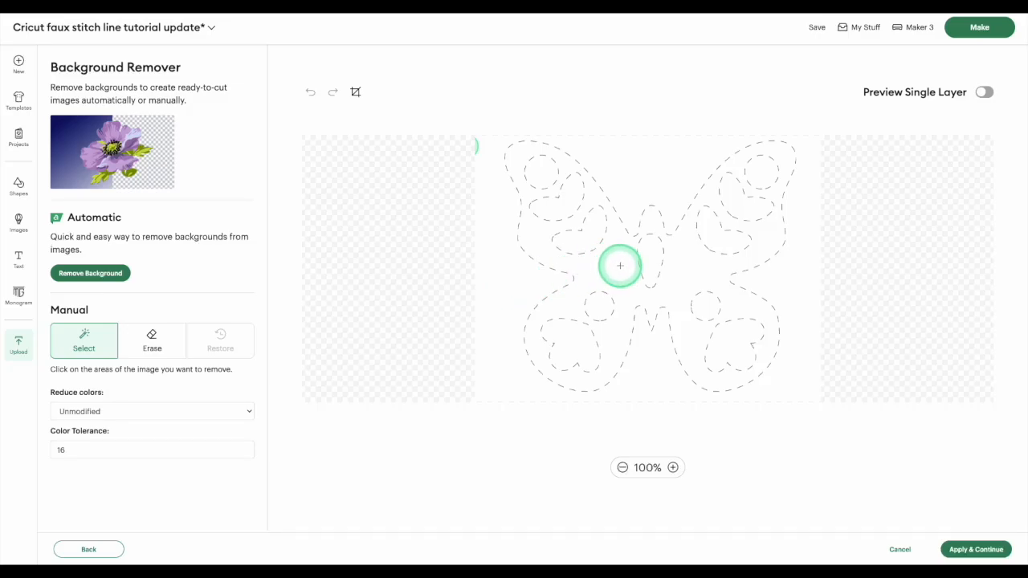
Step: Remove the white background around the dashed lines and continue to Convert Upload To
left_click(620, 265)
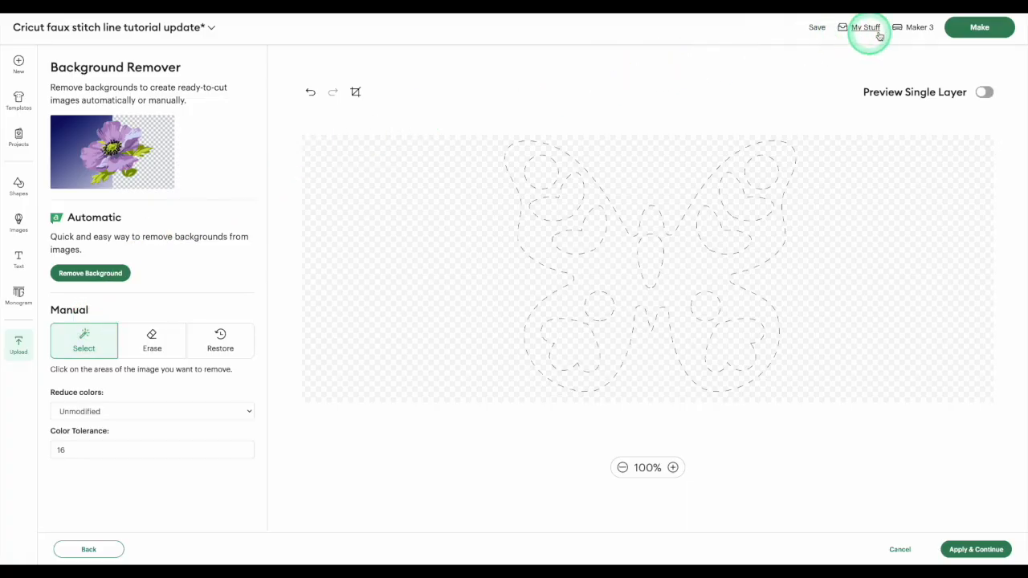
left_click(985, 92)
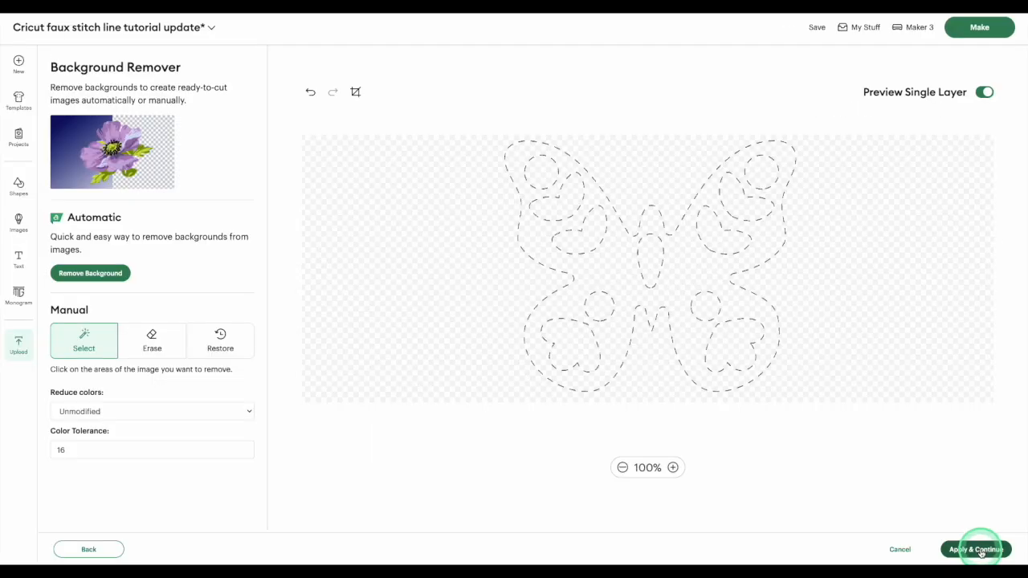
left_click(973, 549)
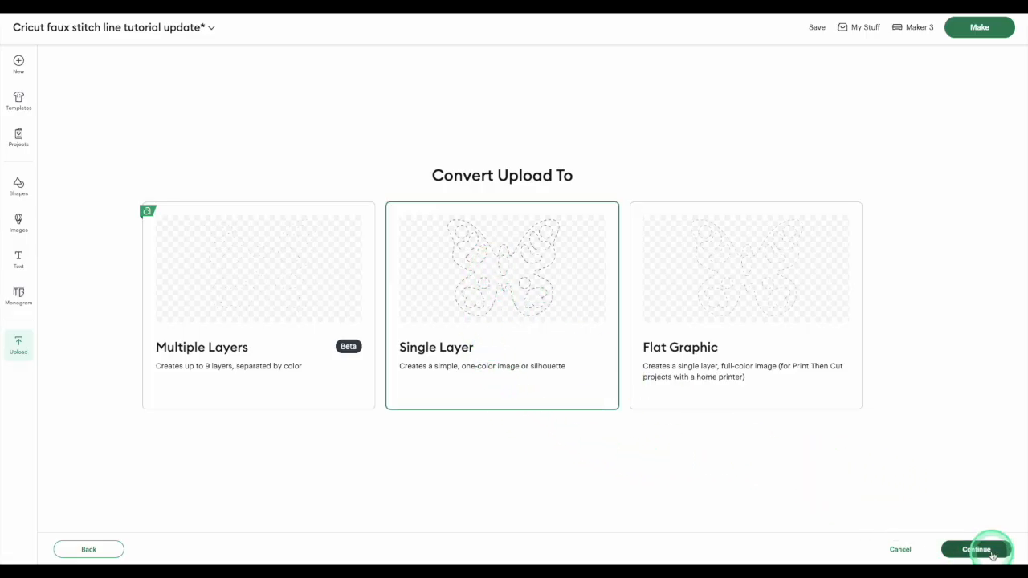
Step: Convert the dashed butterfly as a Single Layer image and upload it to the canvas
left_click(976, 549)
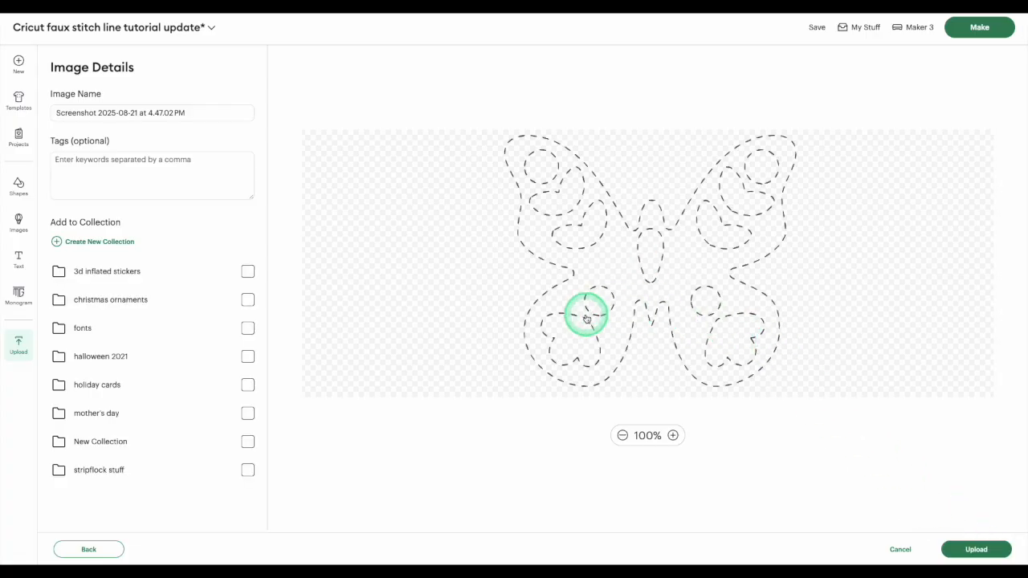
left_click(977, 549)
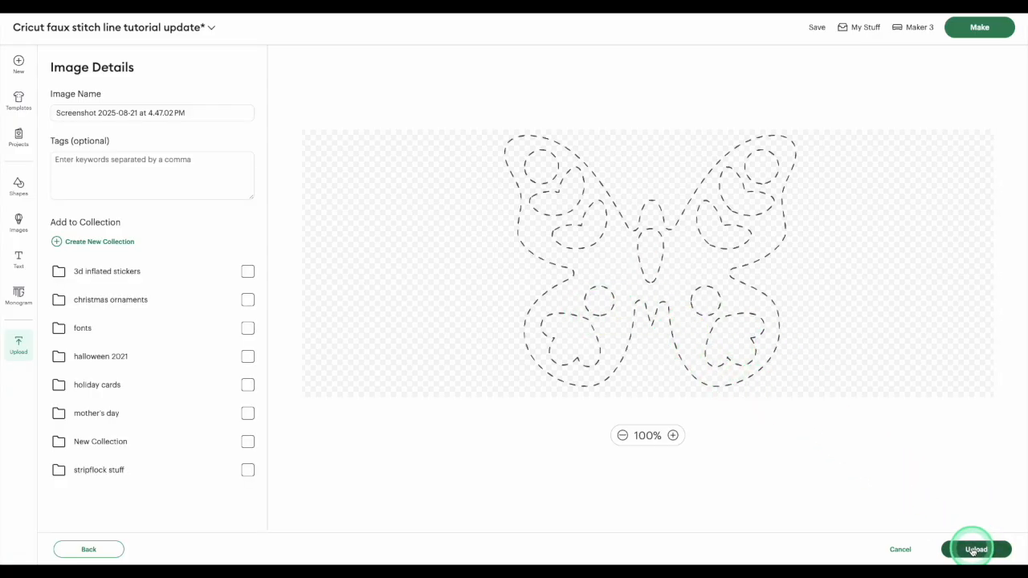
left_click(973, 549)
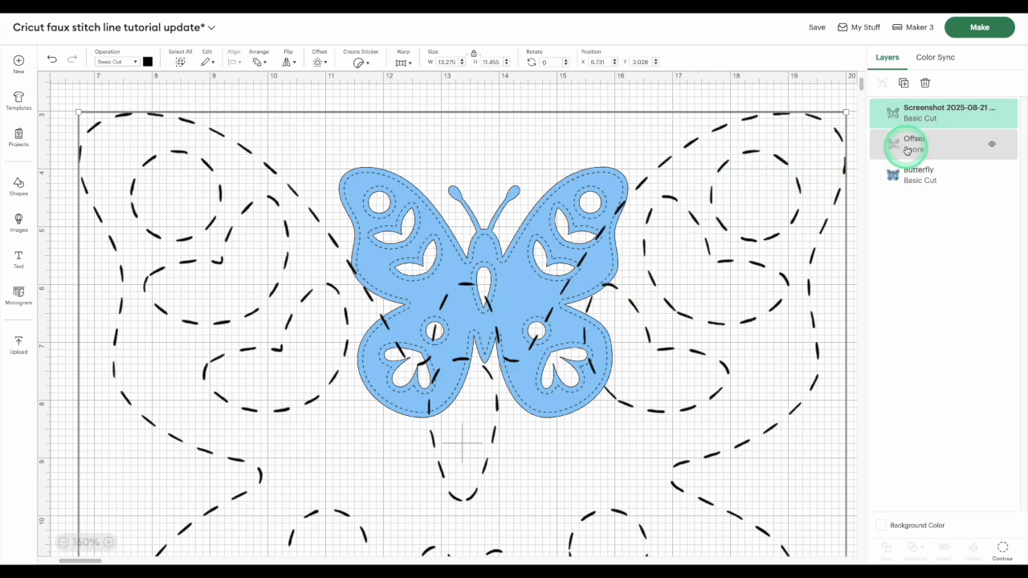
Step: Give the uploaded dashed image the Offset layer's 4.82 in width, then delete the Offset score layer
left_click(914, 143)
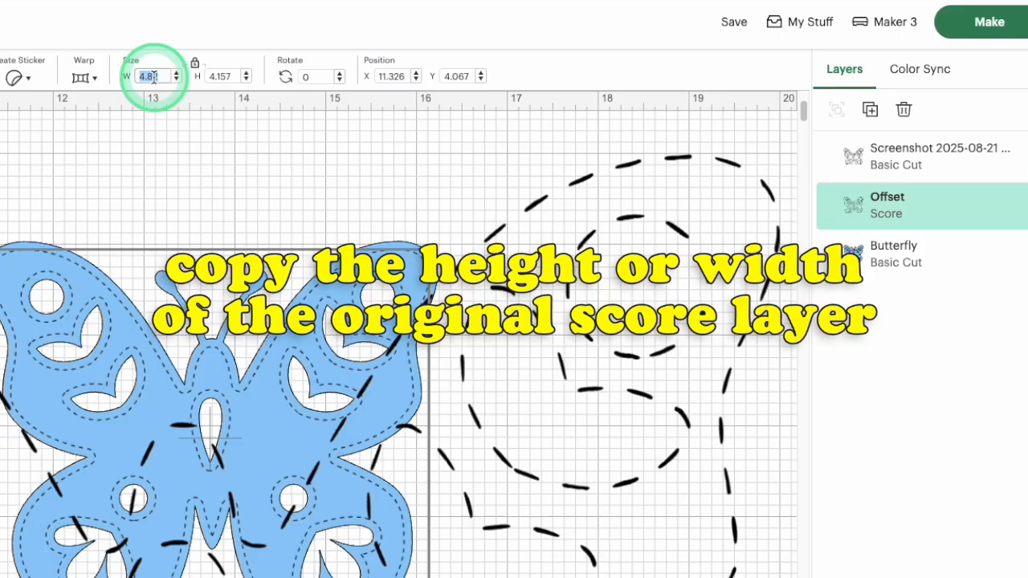
left_click(942, 112)
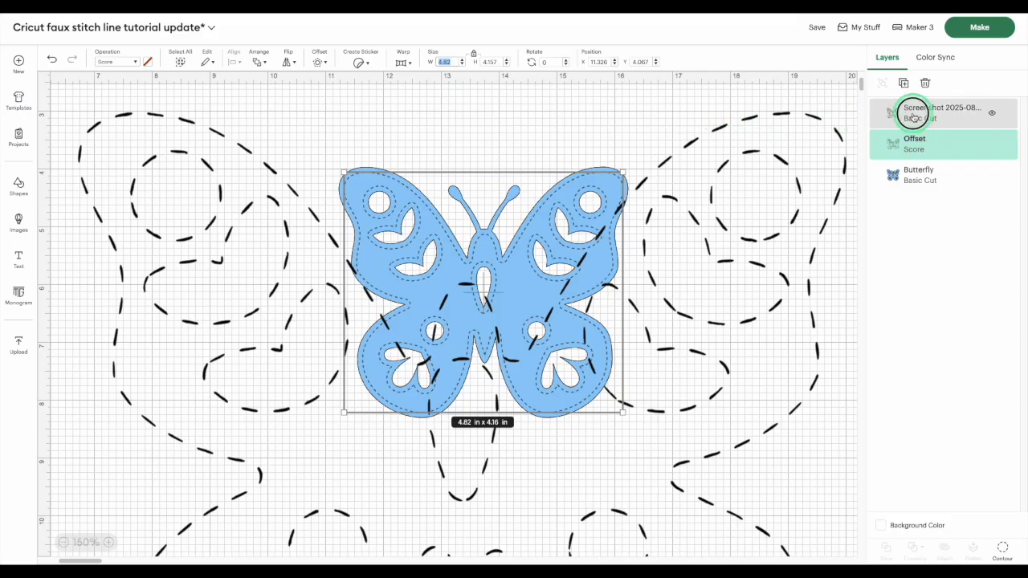
left_click(940, 112)
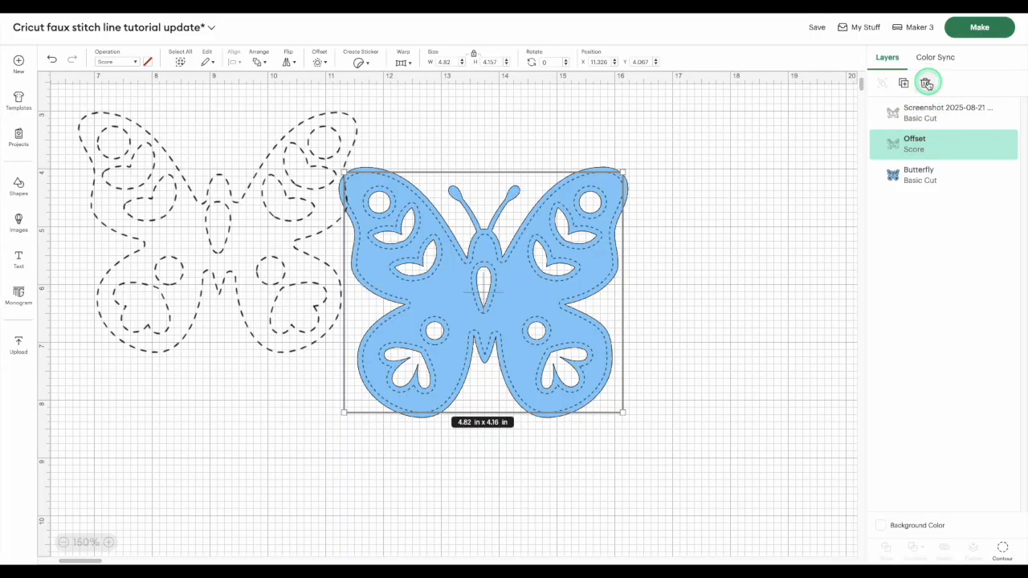
left_click(928, 84)
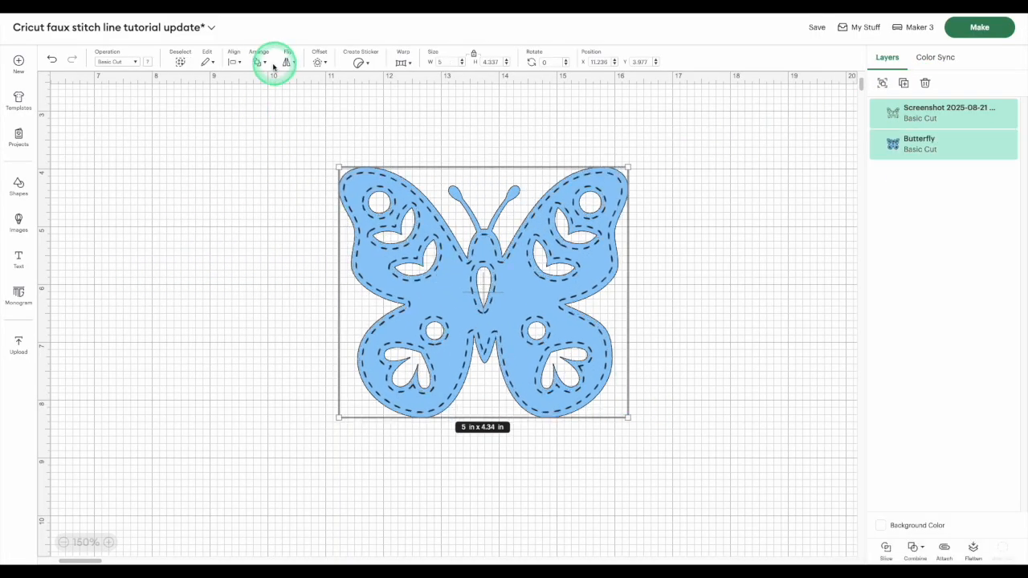
Step: Align Center the dashed stitch line over the butterfly
left_click(234, 61)
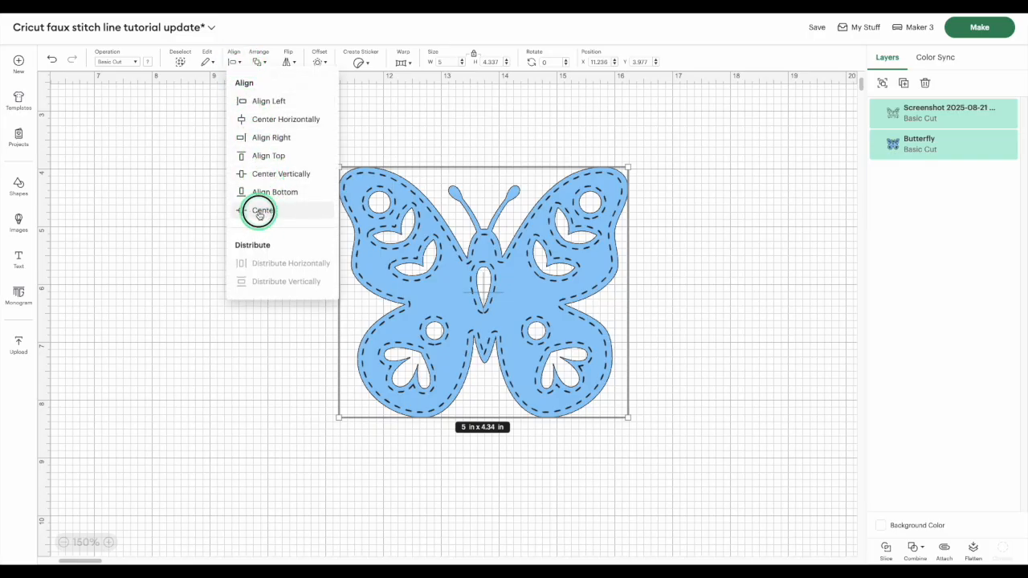
left_click(262, 209)
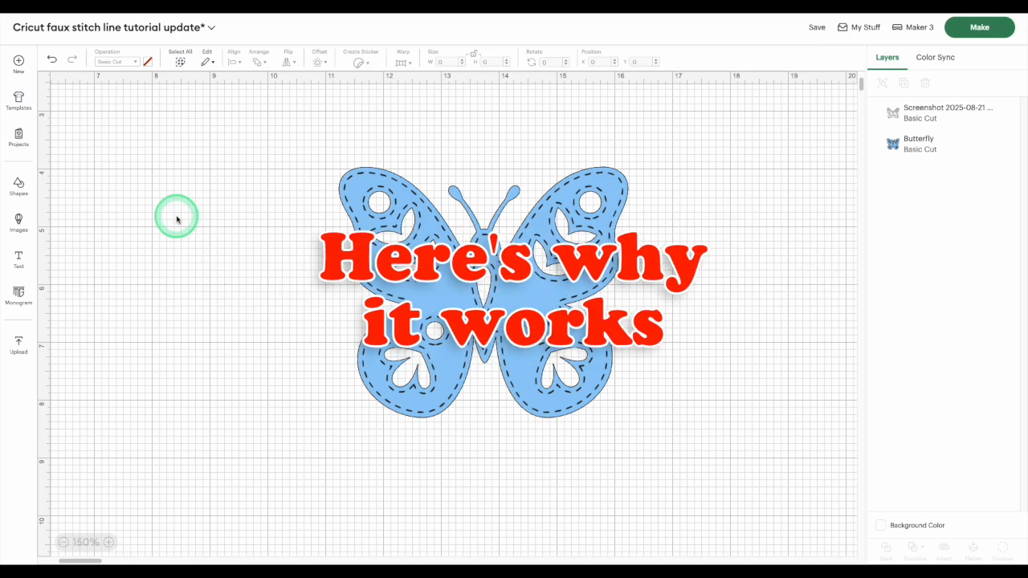
mouse_move(184, 219)
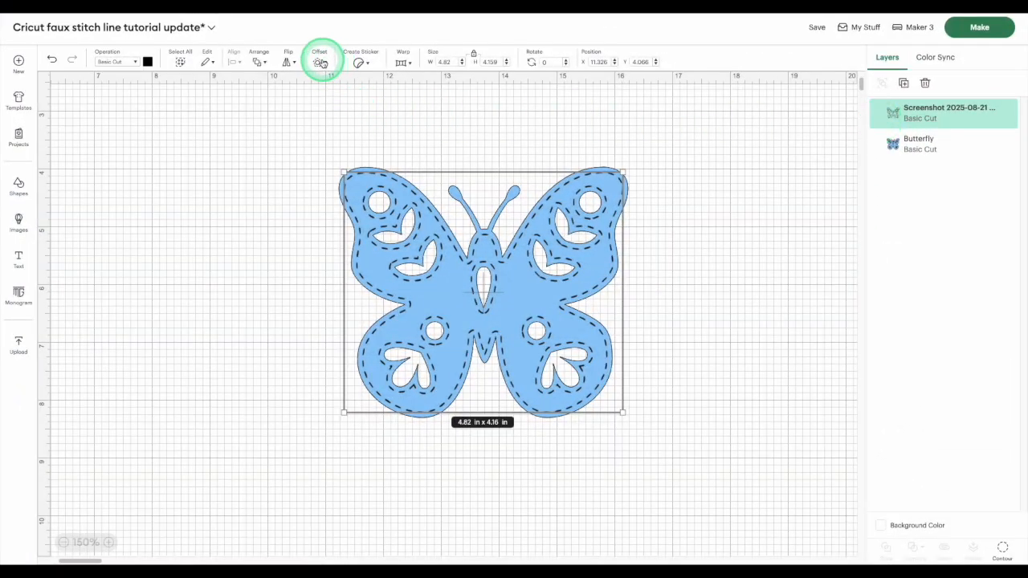
Step: Apply a 0.01 in Offset around the dashed stitch line, yielding a 4.84 by 4.18 in Offset layer
left_click(322, 61)
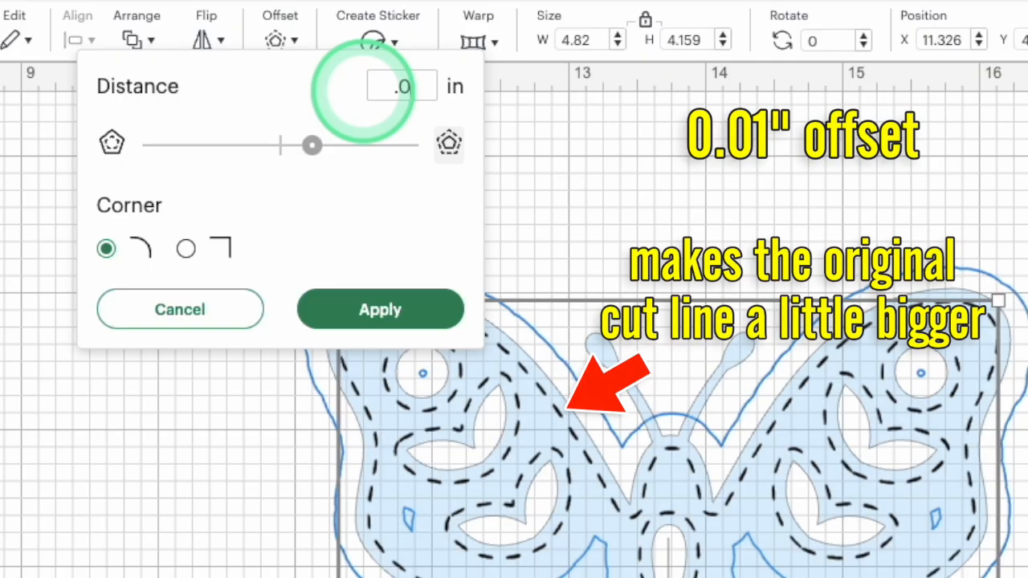
left_click_drag(311, 144, 281, 144)
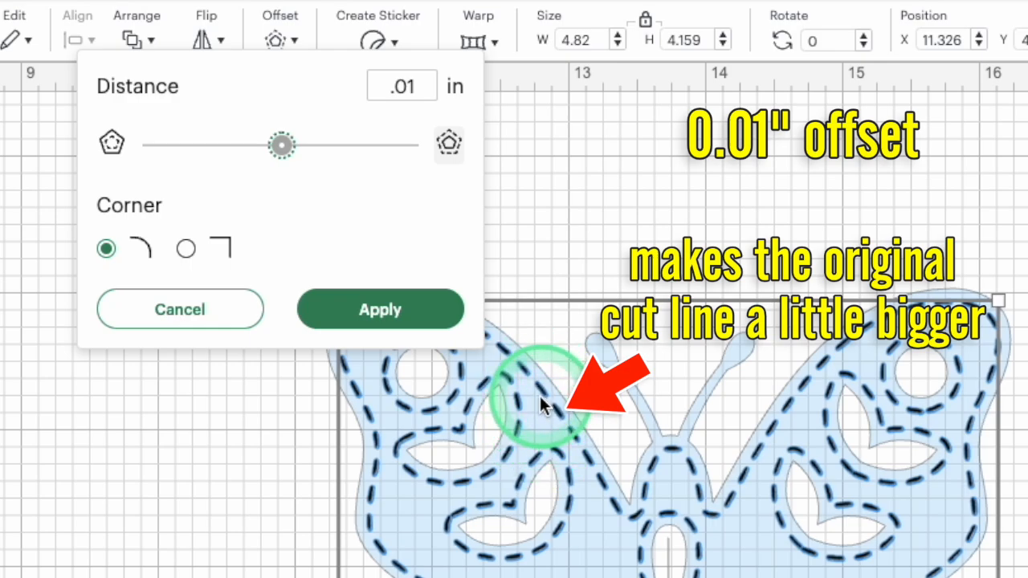
left_click(379, 308)
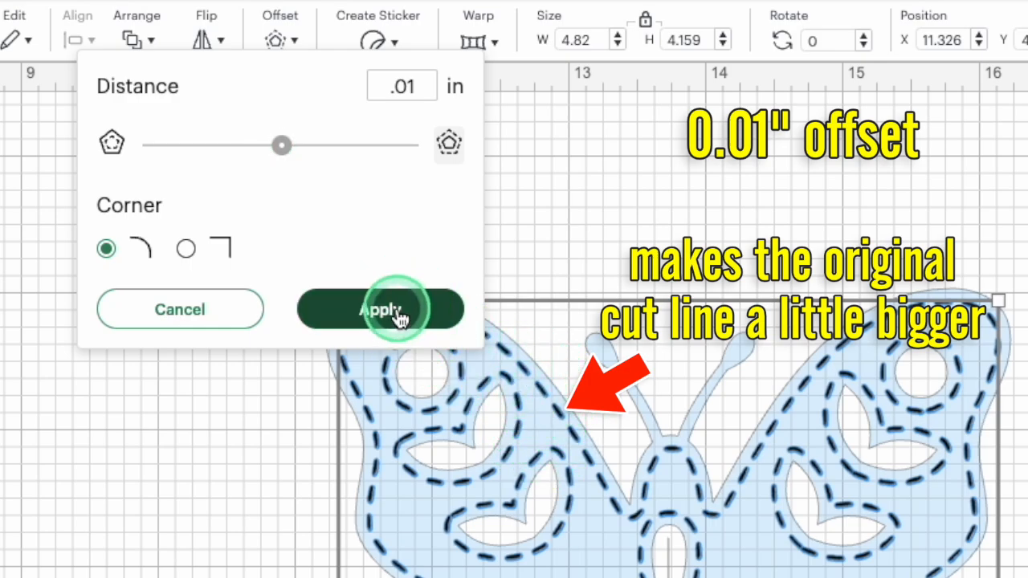
left_click(382, 308)
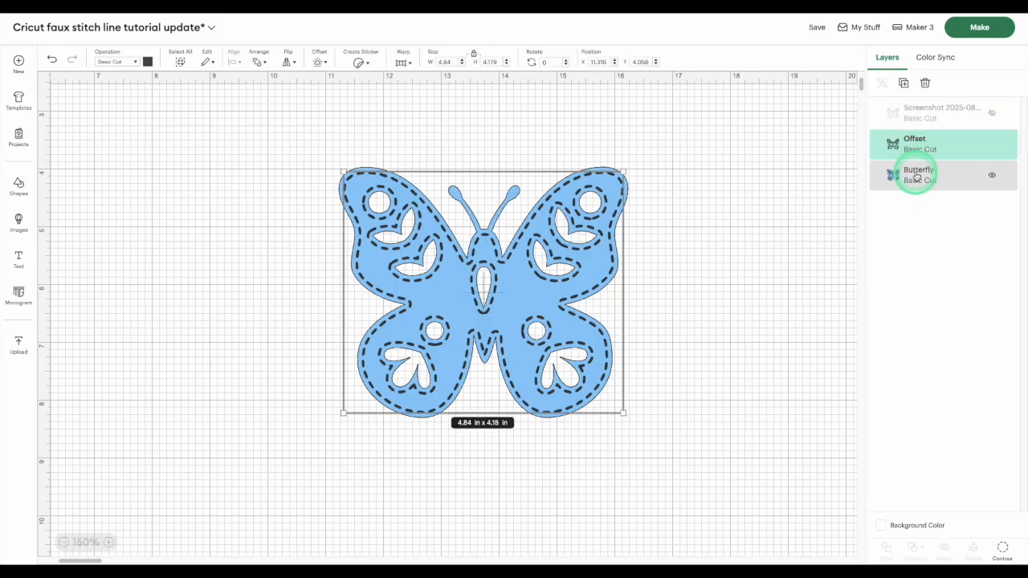
Step: Combine the Offset and Butterfly layers with Subtract so the dashes cut into the butterfly
left_click(918, 174)
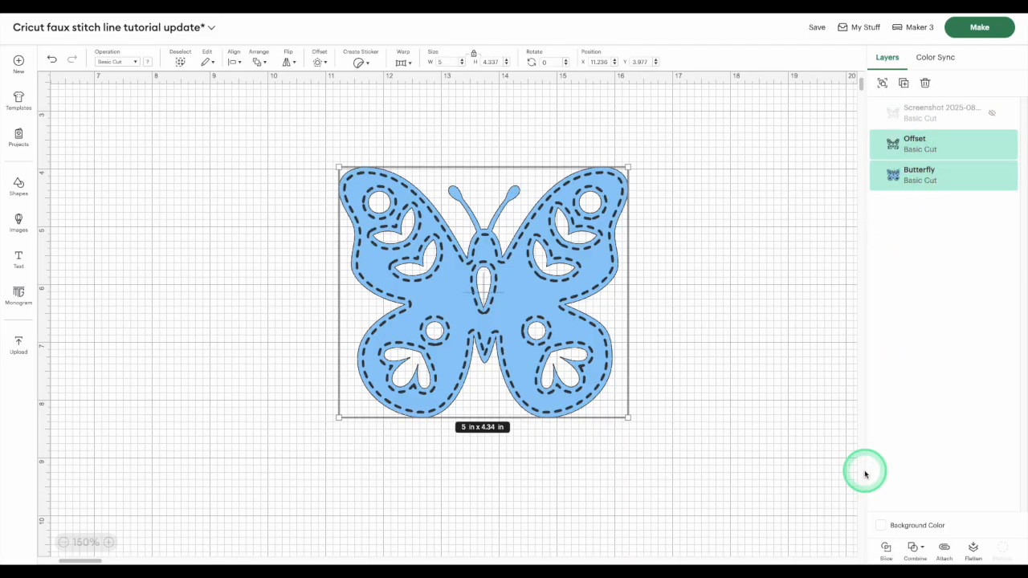
left_click(915, 549)
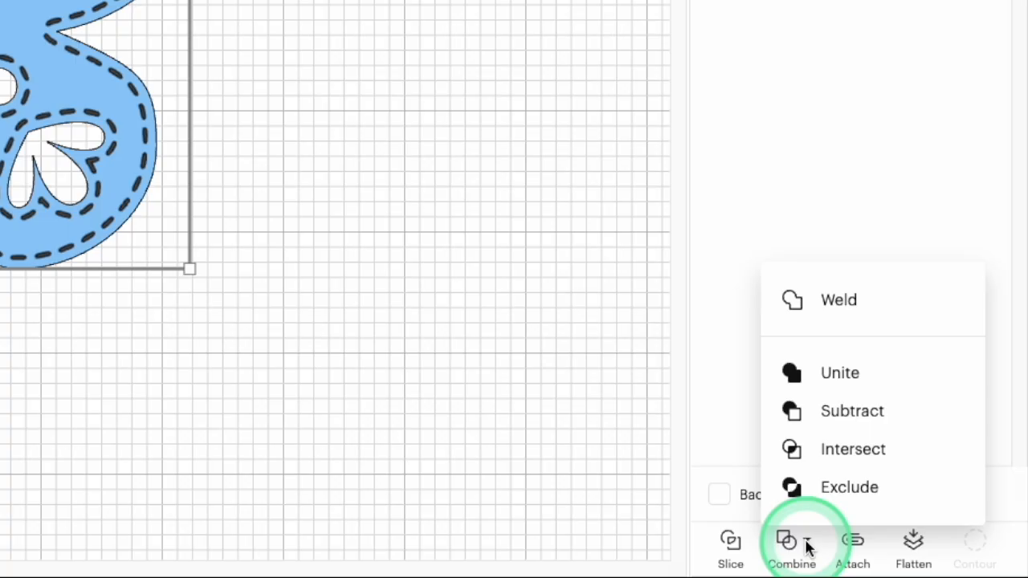
mouse_move(851, 411)
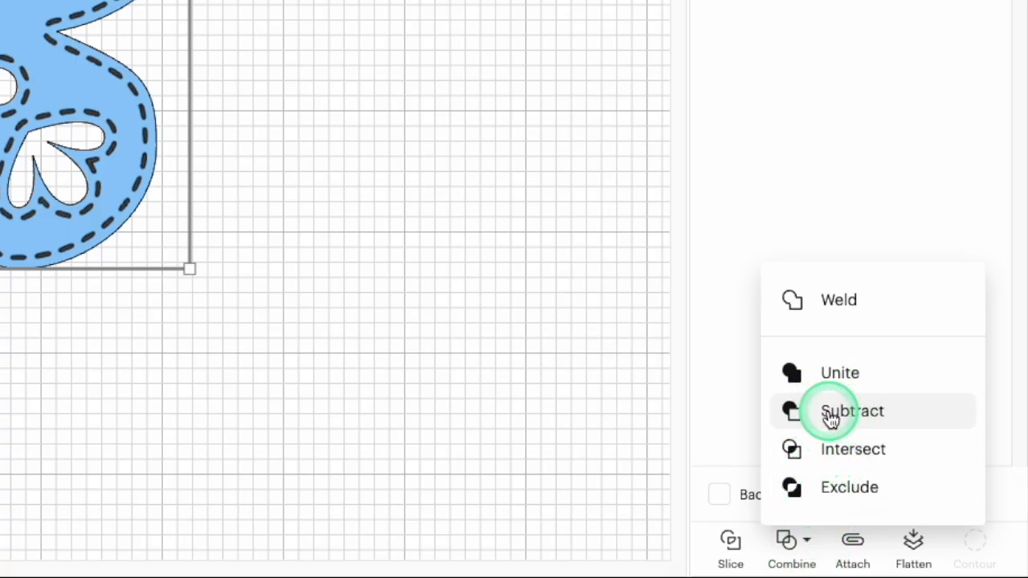
left_click(851, 411)
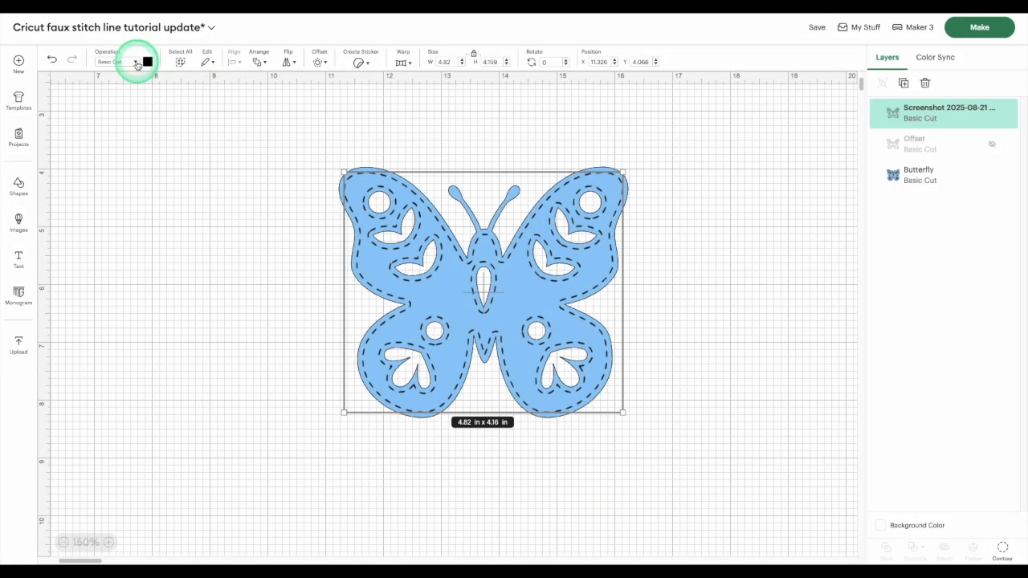
Step: Change the stitch image layer's operation from Basic Cut to Draw > Pen
left_click(120, 61)
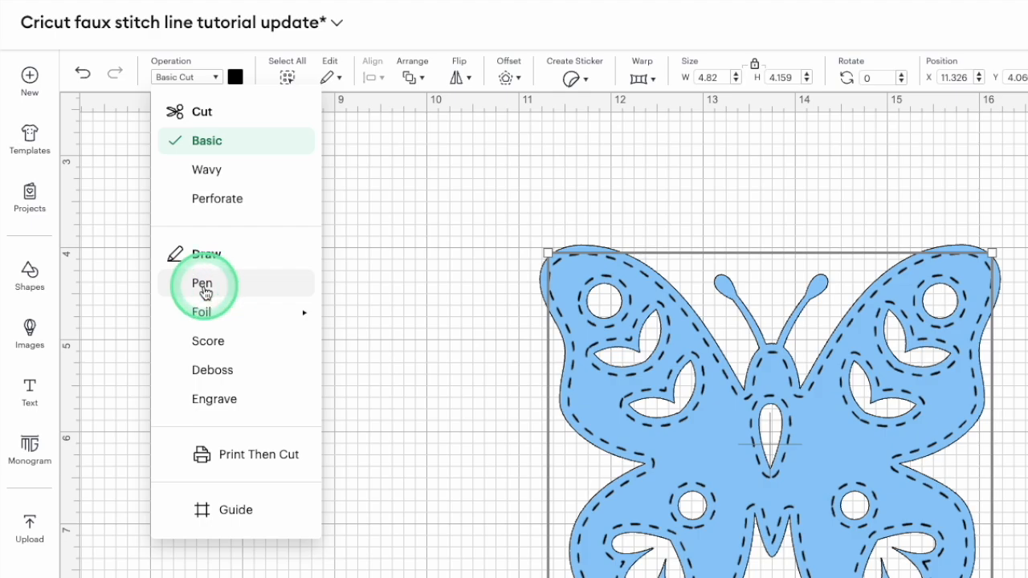
left_click(203, 283)
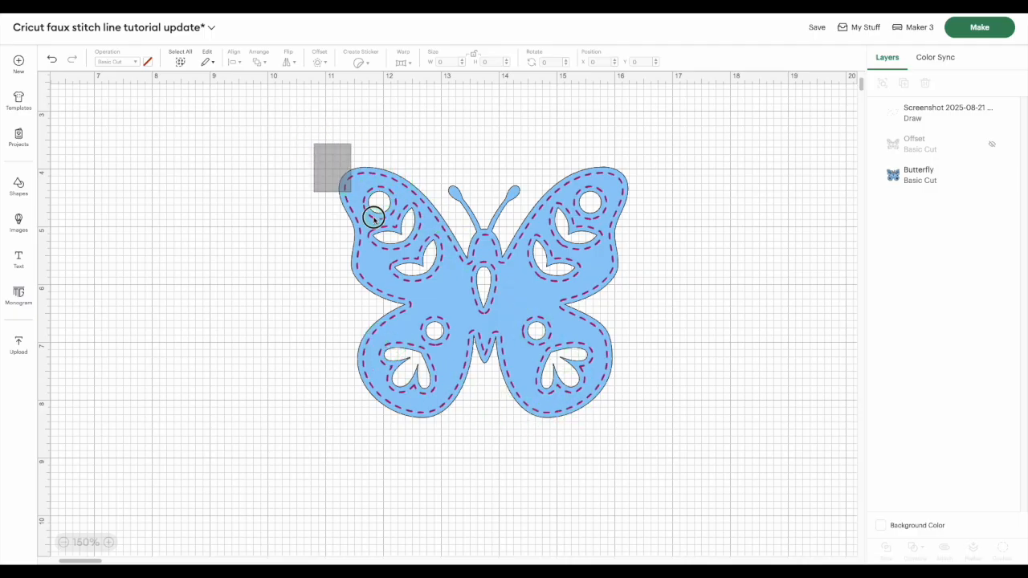